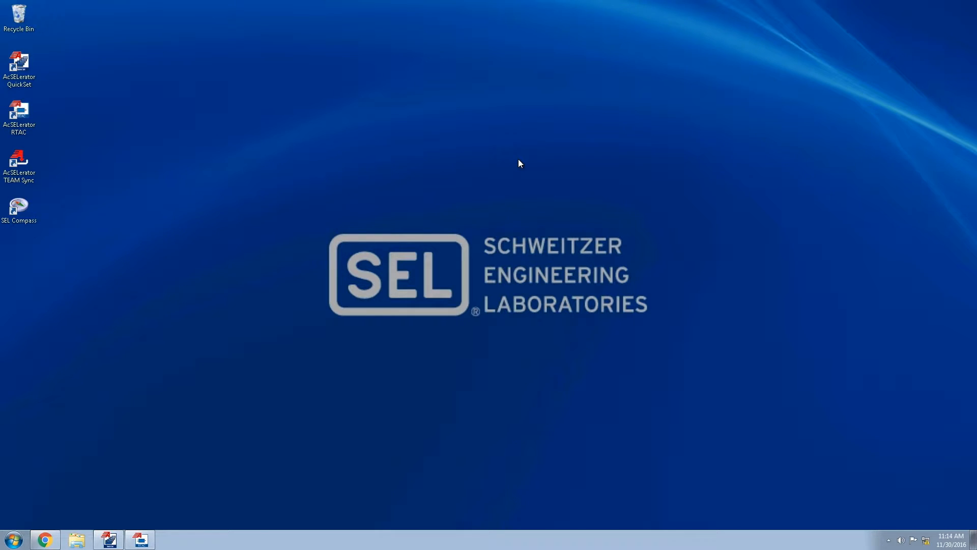
- Launch AcSELerator QuickSet from the desktop shortcut
{"action": "left_click", "coordinate": [108, 538]}
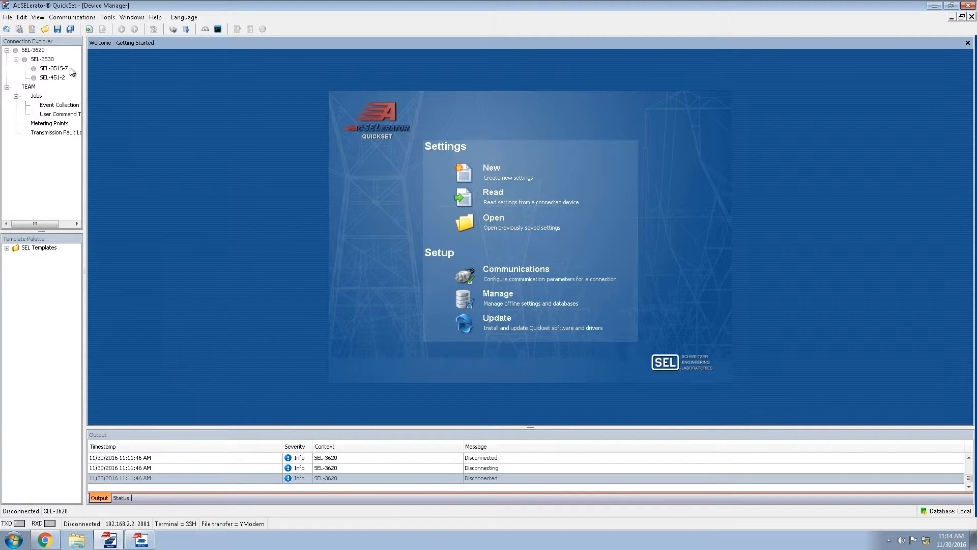
- Connect to the SEL-3620 and log on with user name Engineer
{"action": "right_click", "coordinate": [32, 50]}
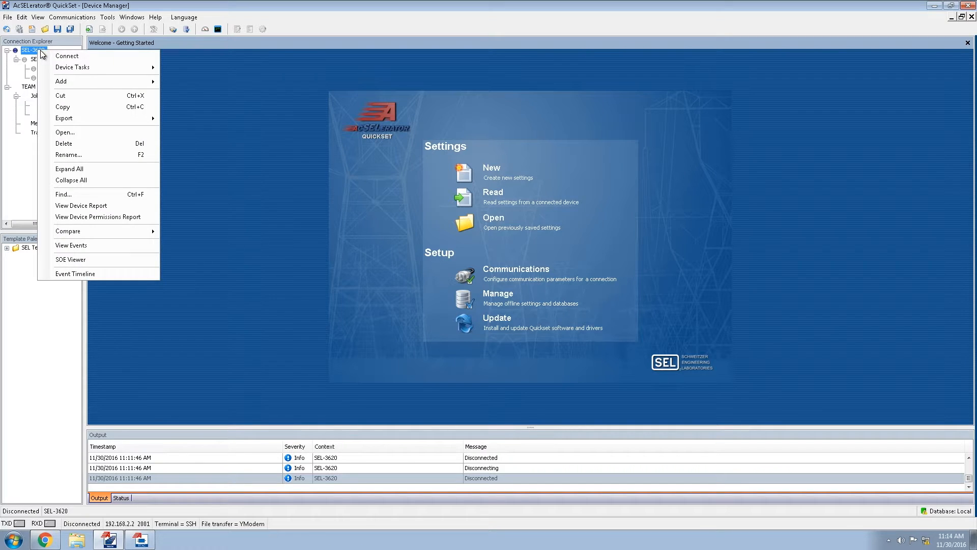
{"action": "left_click", "coordinate": [67, 55]}
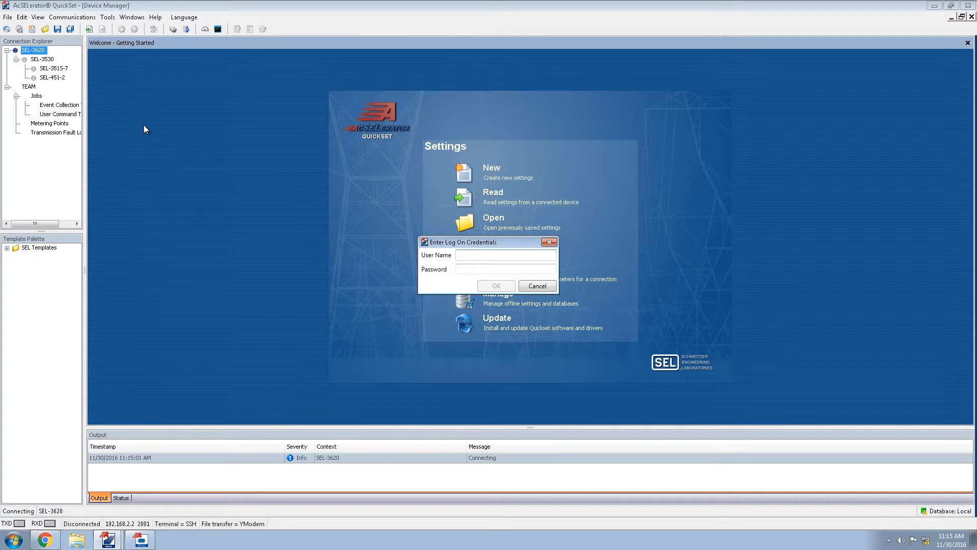
{"action": "left_click", "coordinate": [505, 254]}
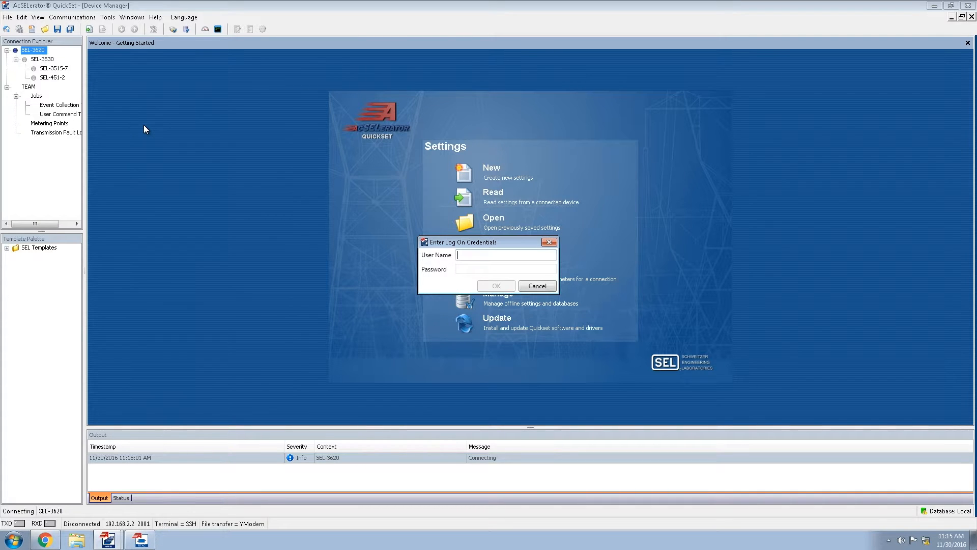
{"action": "type", "text": "Eng"}
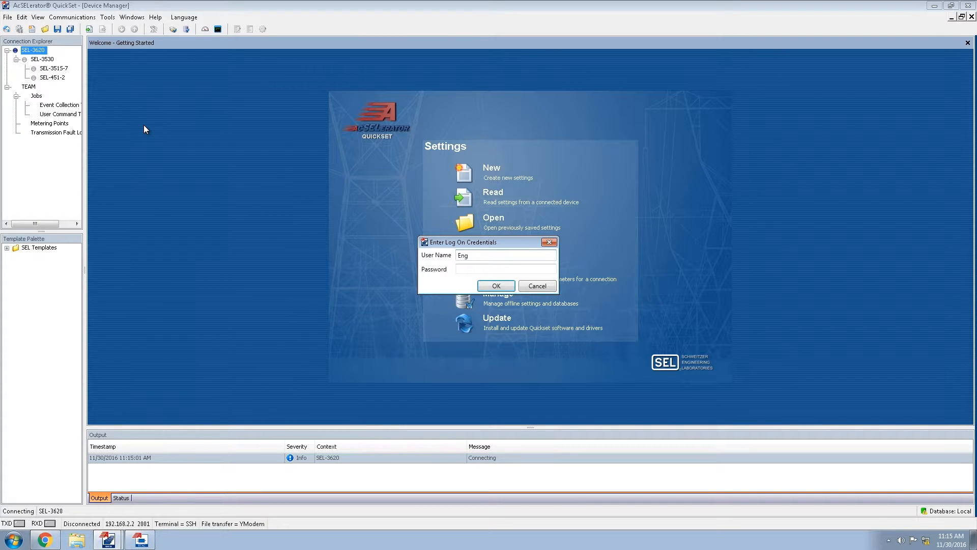
{"action": "type", "text": "ineer"}
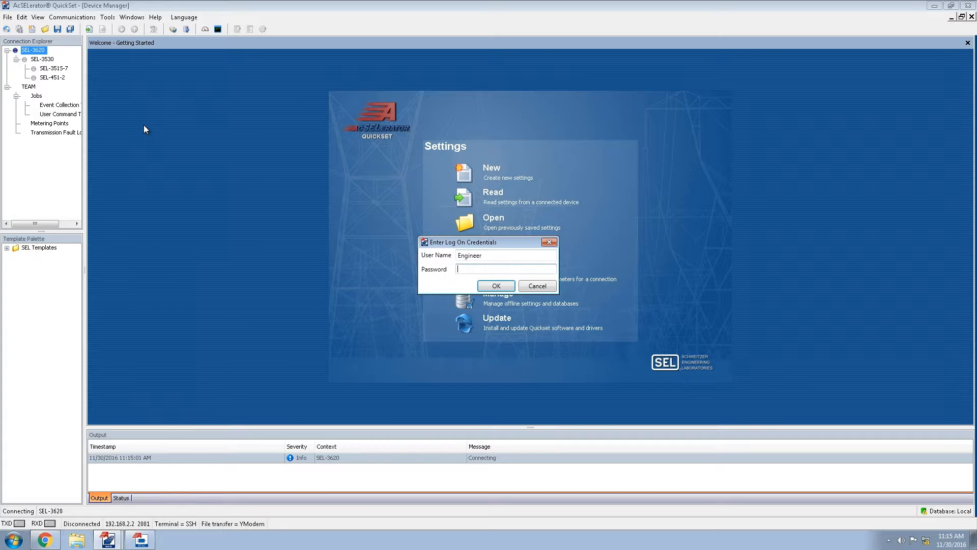
{"action": "left_click", "coordinate": [496, 285]}
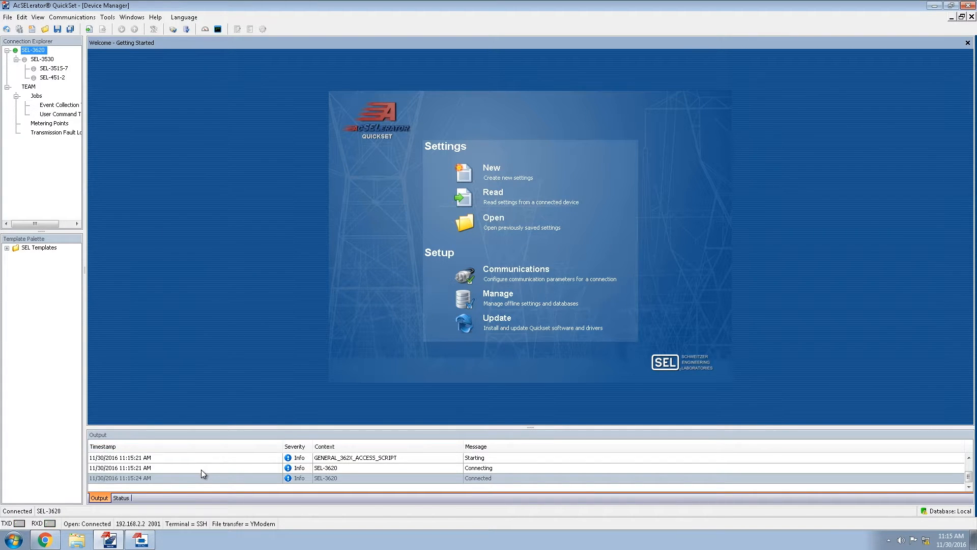
{"action": "mouse_move", "coordinate": [329, 467]}
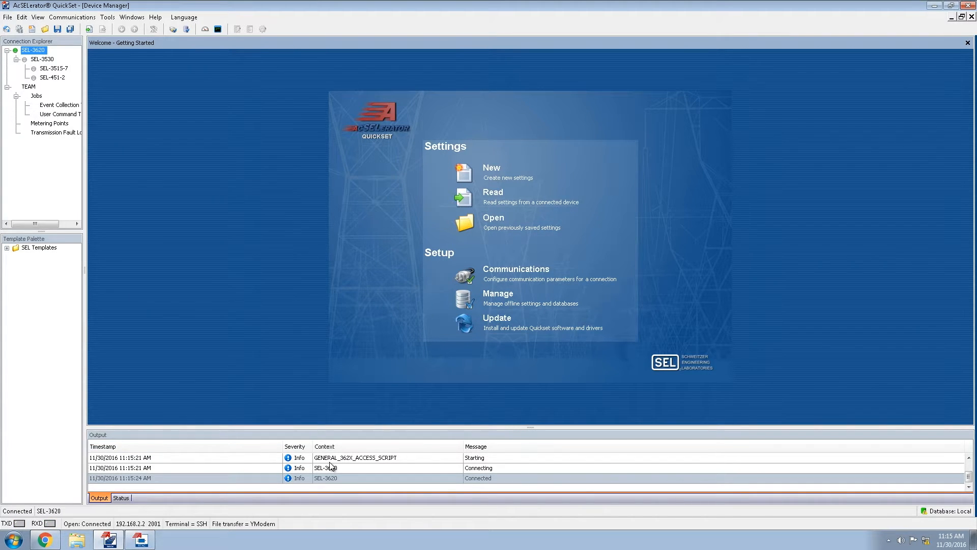
{"action": "mouse_move", "coordinate": [320, 483]}
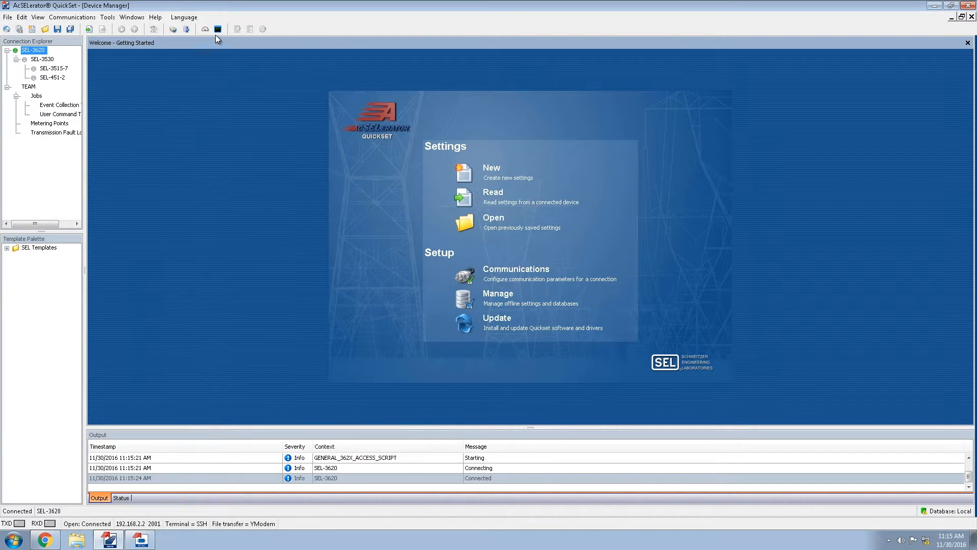
- In the SEL-3620 terminal, select device 3 (SEL_451) and run ID and 2AC
{"action": "left_click", "coordinate": [217, 28]}
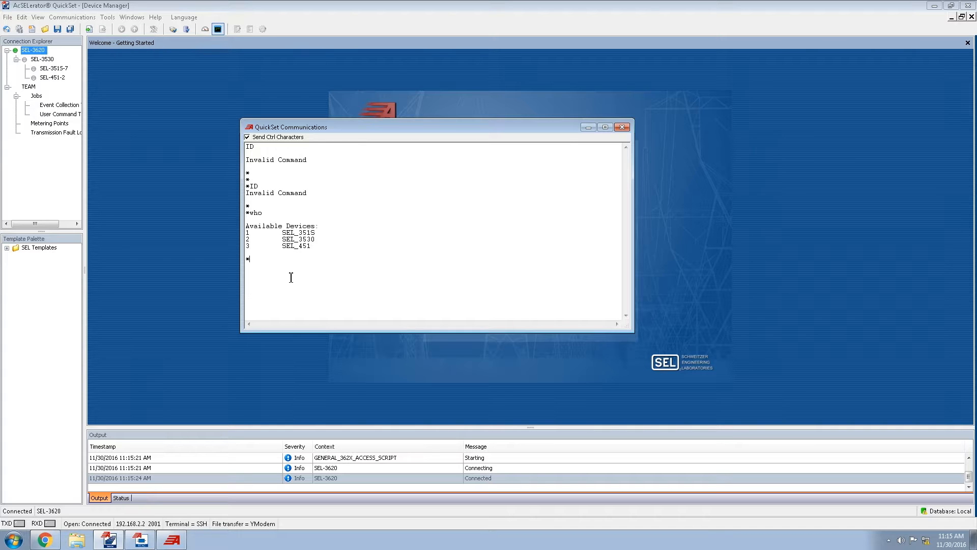
{"action": "type", "text": "sel"}
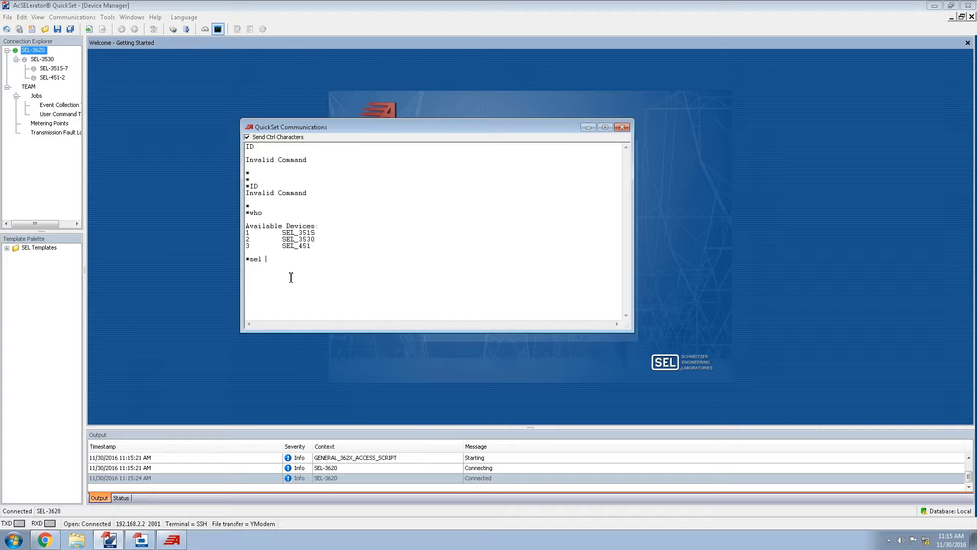
{"action": "type", "text": "3"}
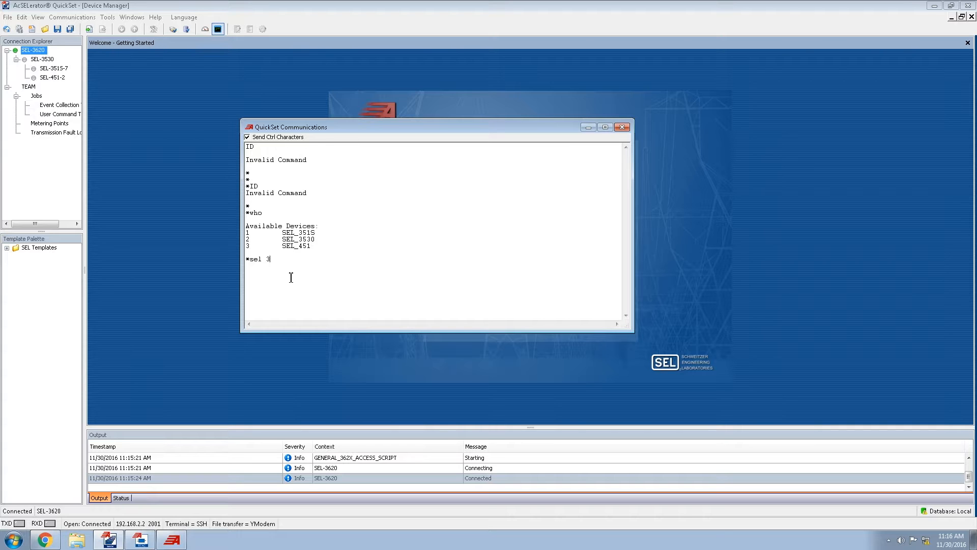
{"action": "key", "text": "Return"}
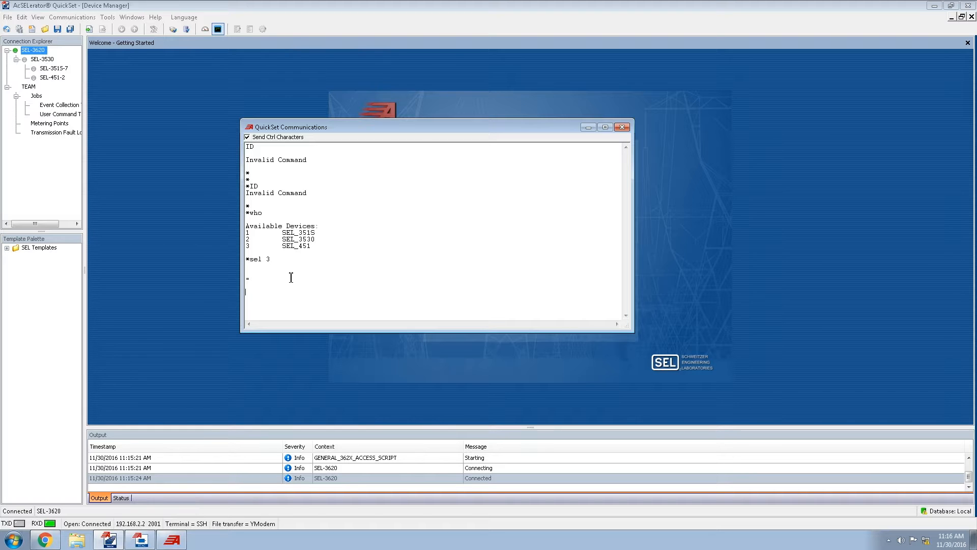
{"action": "type", "text": "id"}
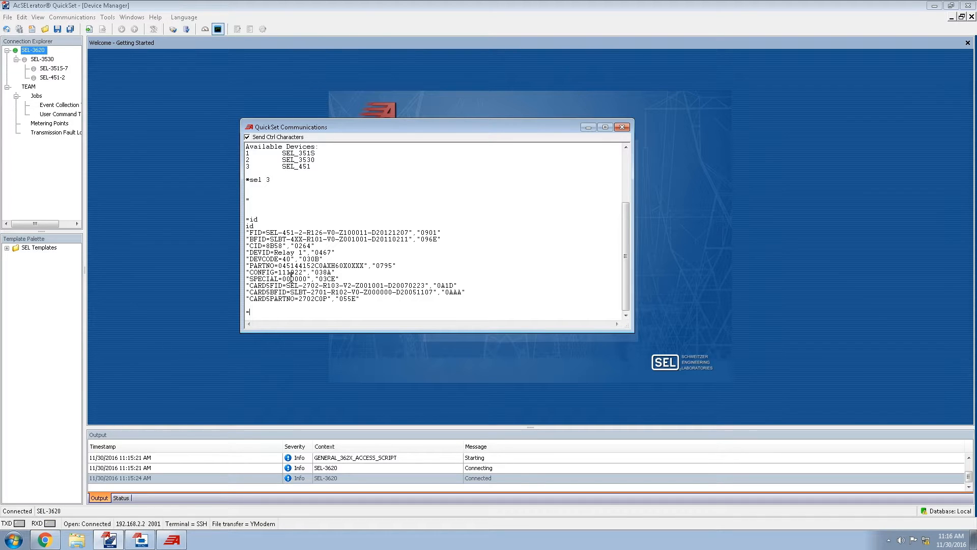
{"action": "type", "text": "2a"}
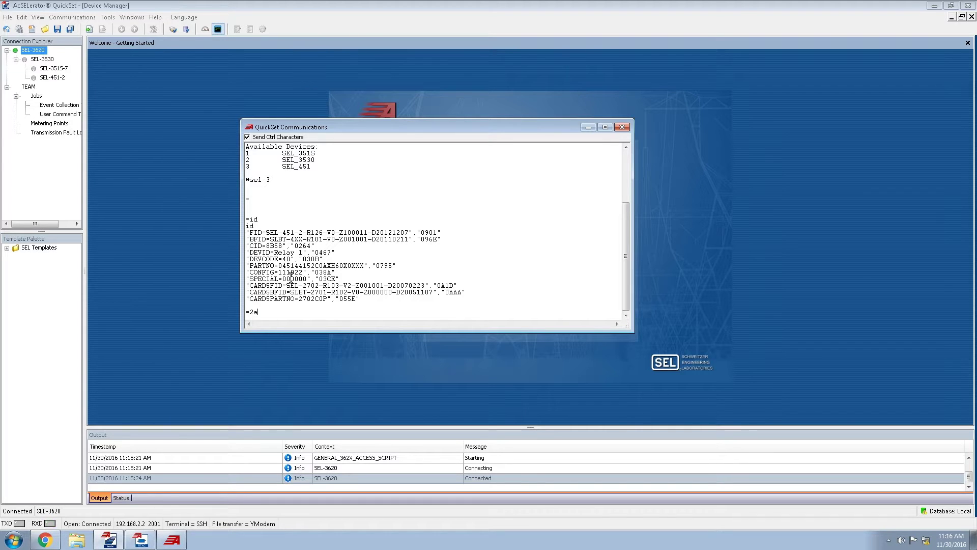
{"action": "type", "text": "c"}
{"action": "type", "text": "qui"}
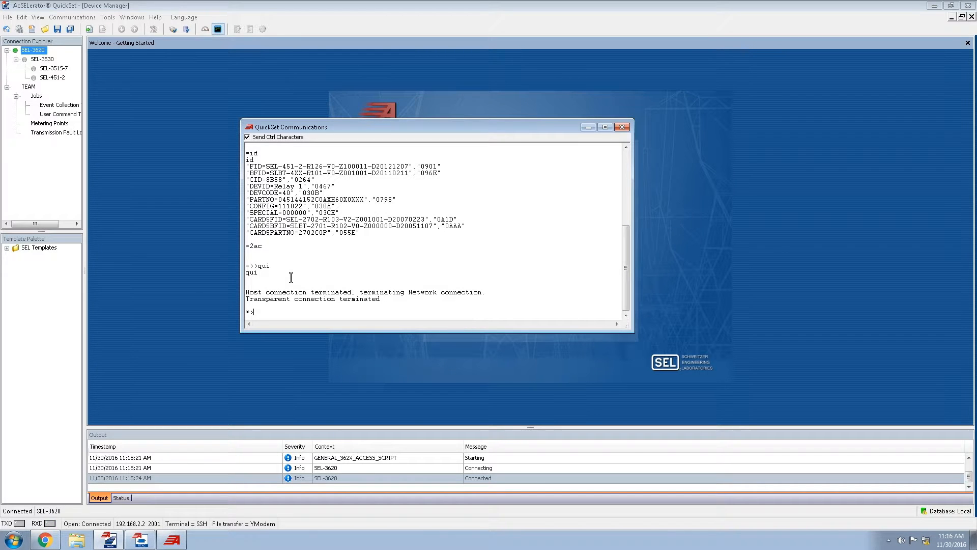
- End the terminal session and disconnect from the SEL-3620
{"action": "left_click", "coordinate": [622, 126]}
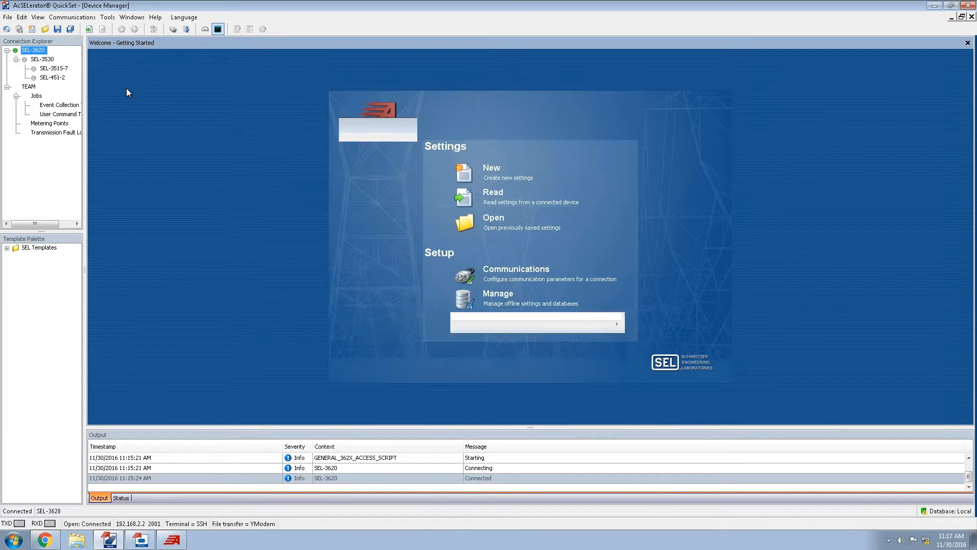
{"action": "right_click", "coordinate": [32, 50]}
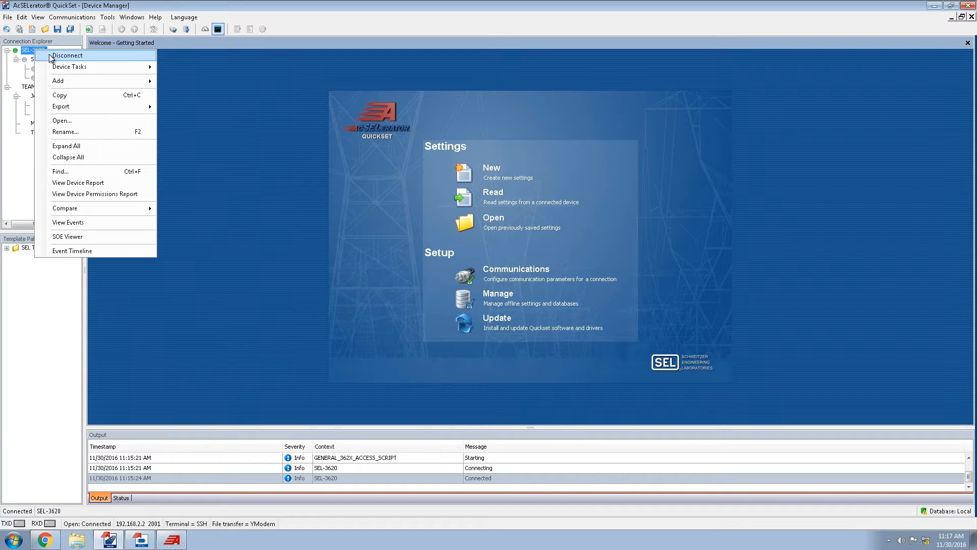
{"action": "left_click", "coordinate": [67, 55]}
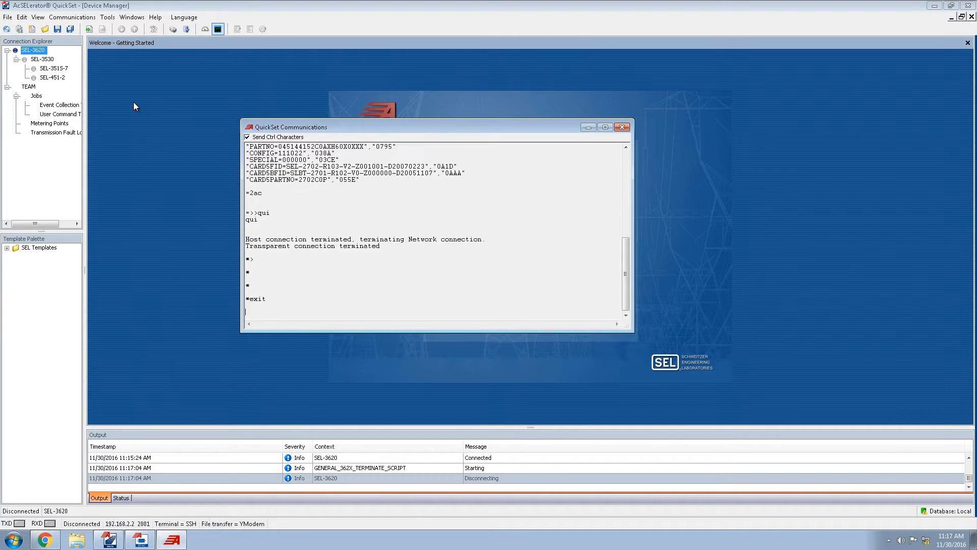
- Reconnect via the SEL-3515-7 device and log on as Technician
{"action": "right_click", "coordinate": [54, 68]}
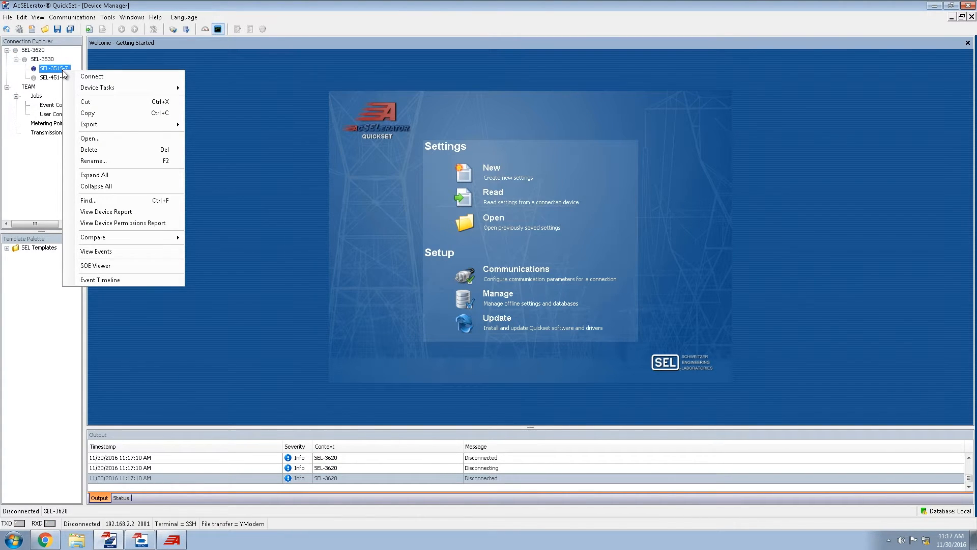
{"action": "mouse_move", "coordinate": [92, 77]}
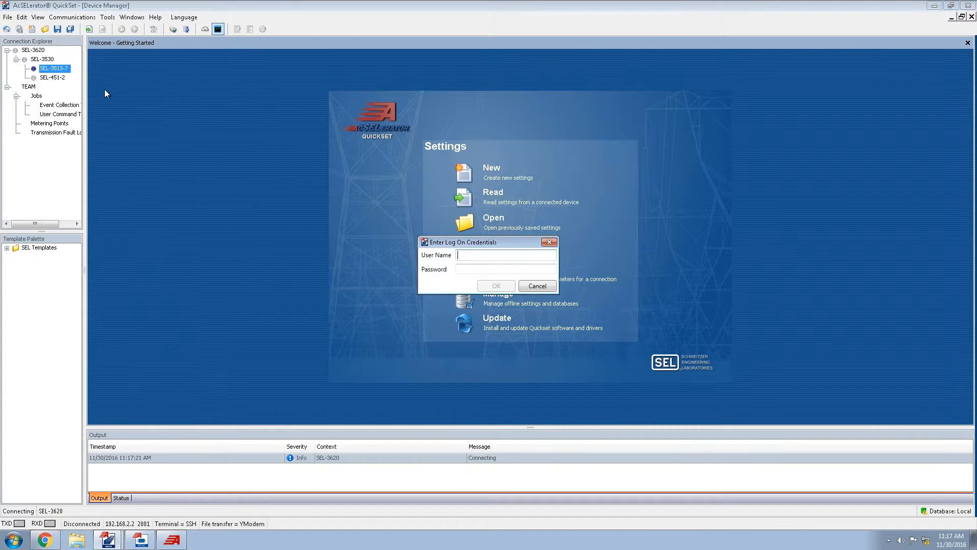
{"action": "mouse_move", "coordinate": [148, 125]}
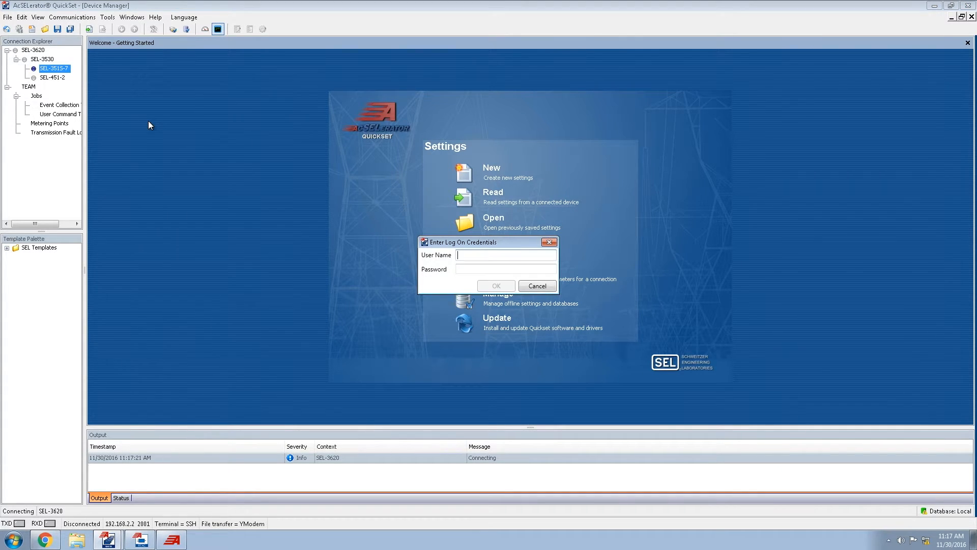
{"action": "type", "text": "Tech"}
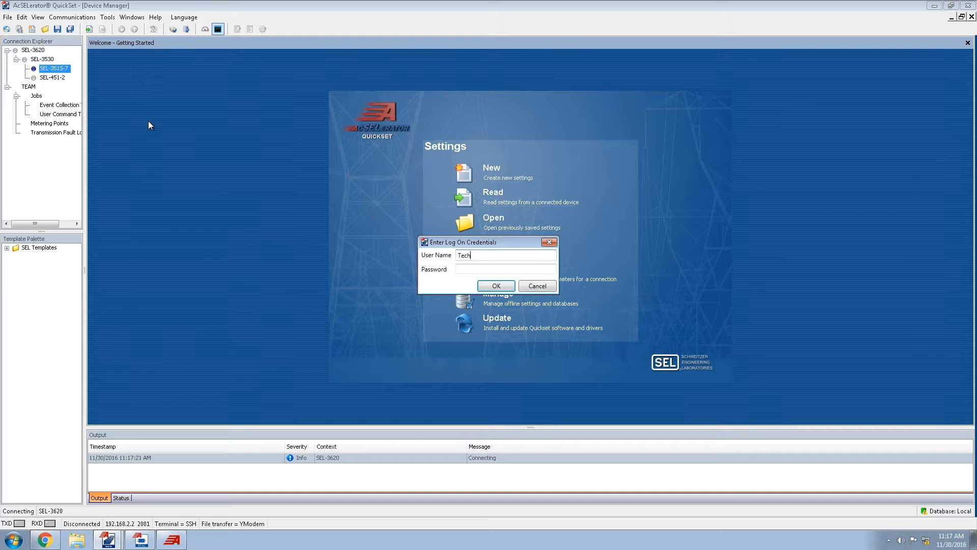
{"action": "type", "text": "nician"}
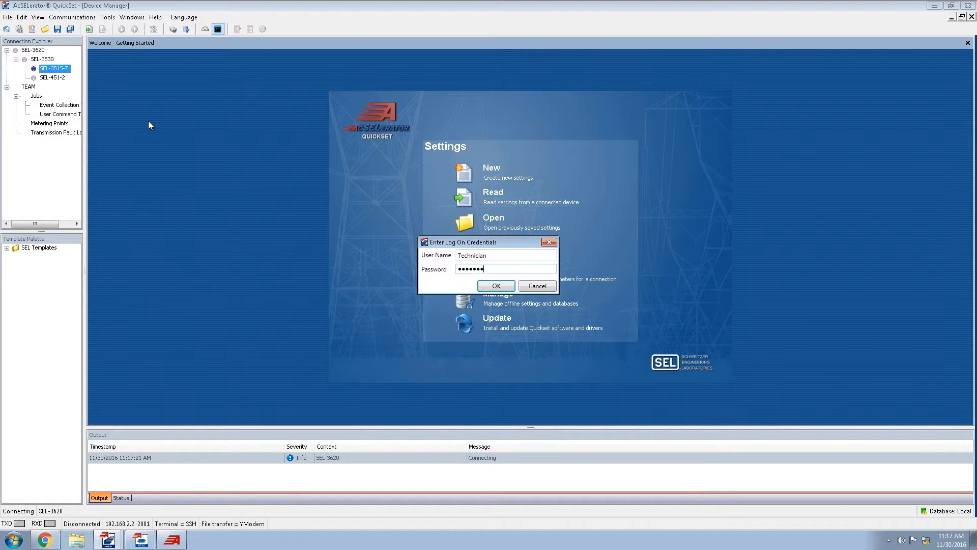
{"action": "left_click", "coordinate": [496, 285]}
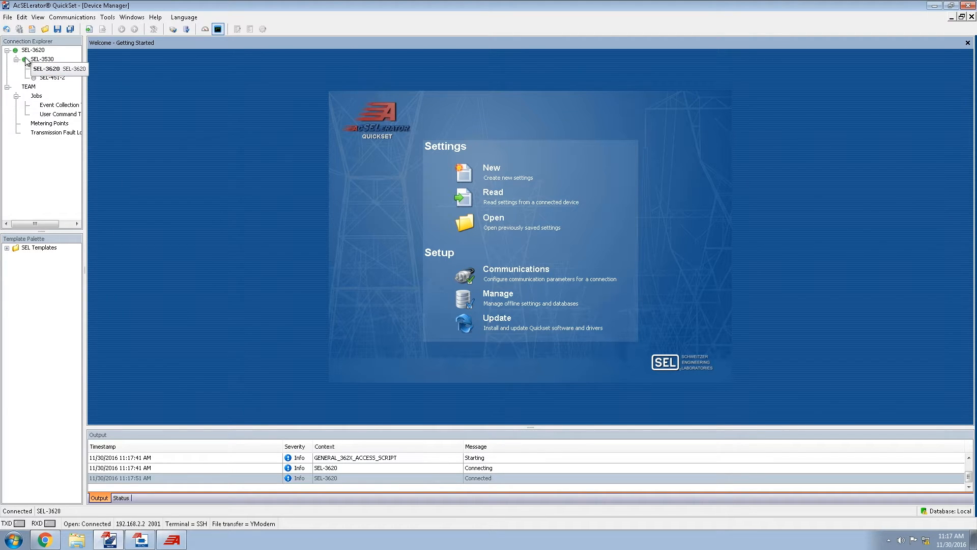
- In a terminal session to the SEL-351S-7 relay, run ACC and 2AC access commands
{"action": "left_click", "coordinate": [52, 68]}
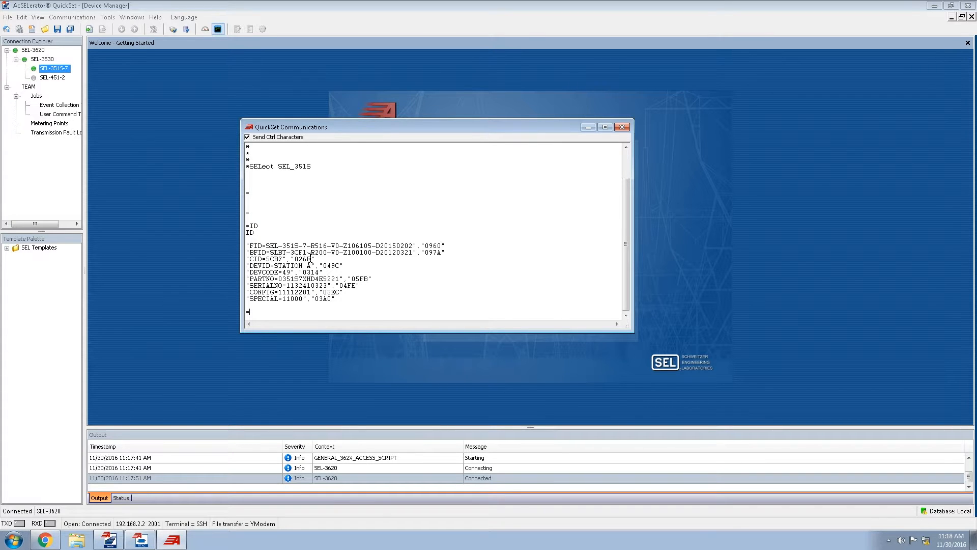
{"action": "type", "text": "acc"}
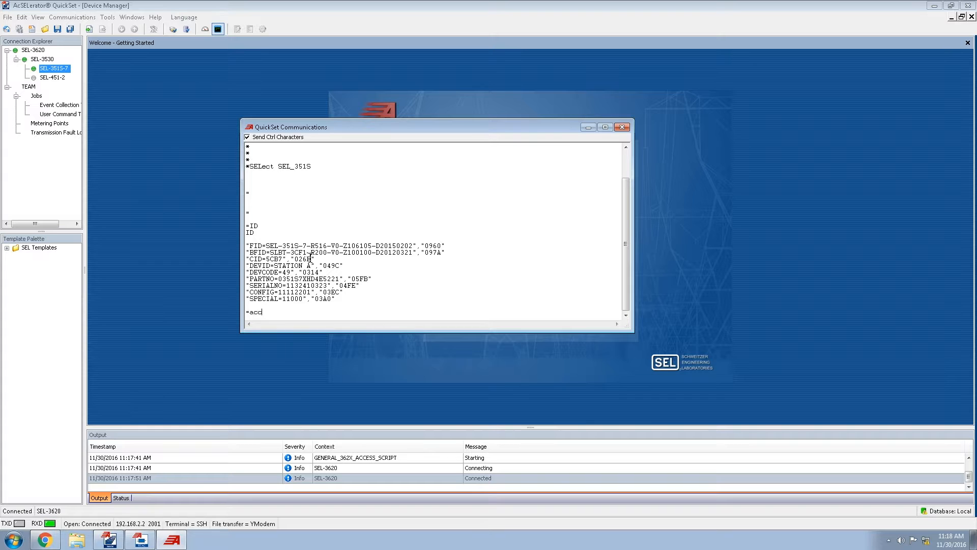
{"action": "scroll", "scroll_direction": "up", "scroll_amount": 3}
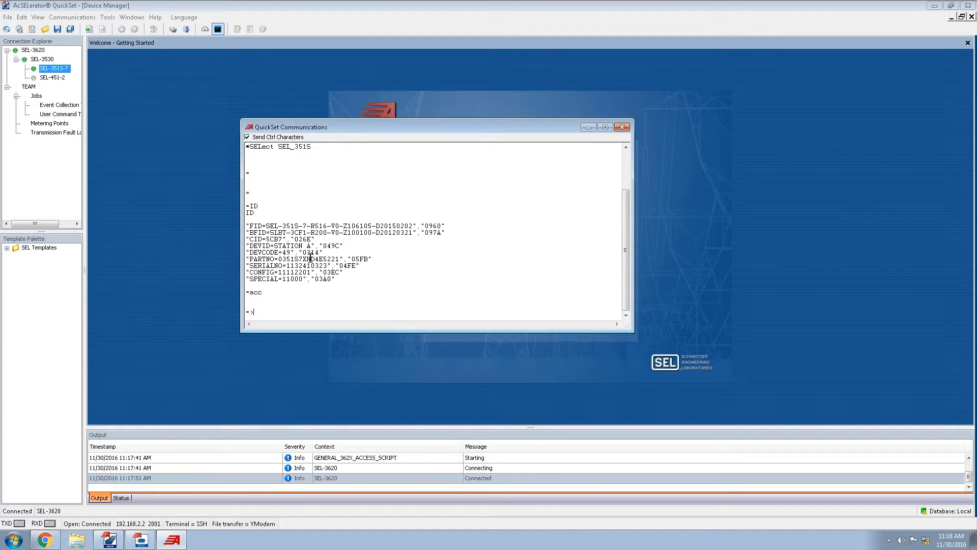
{"action": "type", "text": "2ac"}
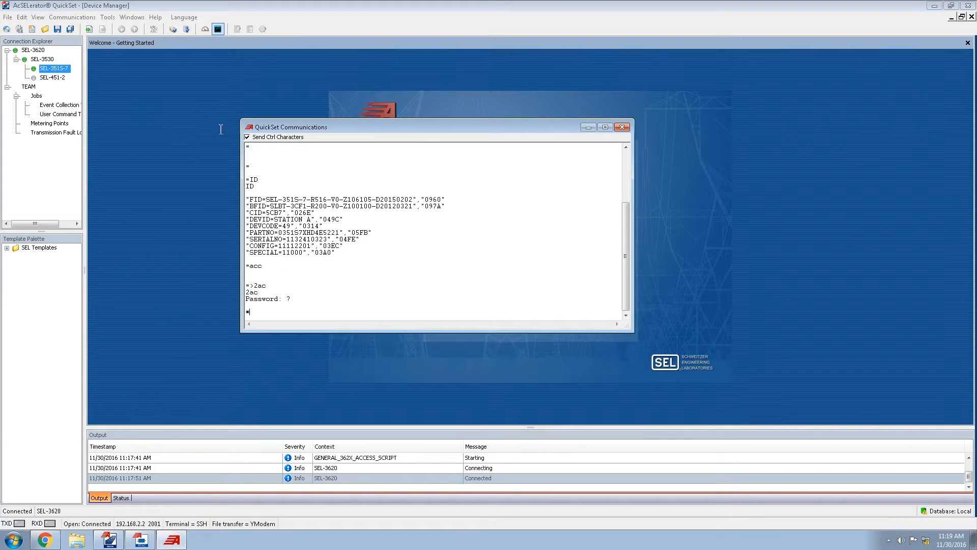
- End the terminal session and show the SEL-351S-7 relay's device details
{"action": "left_click", "coordinate": [621, 126]}
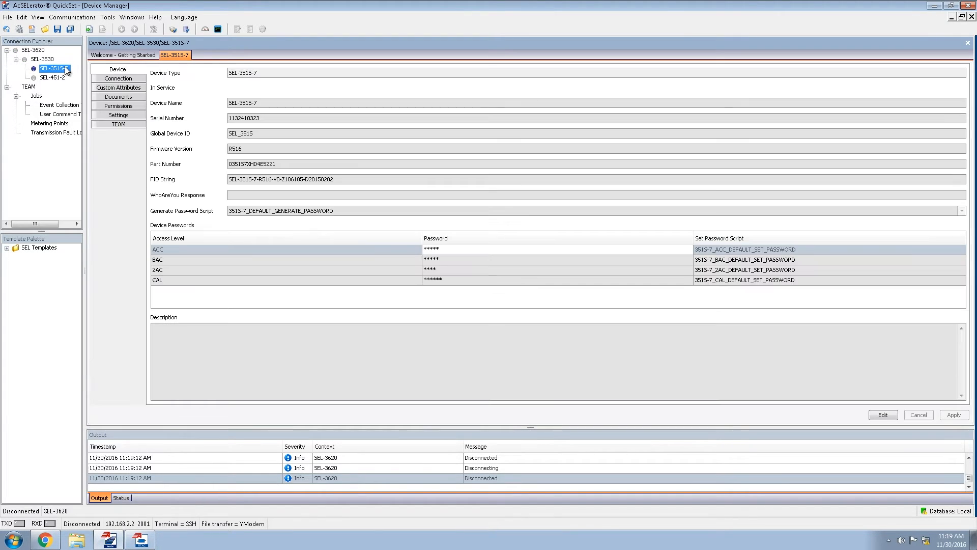
{"action": "left_click", "coordinate": [231, 88]}
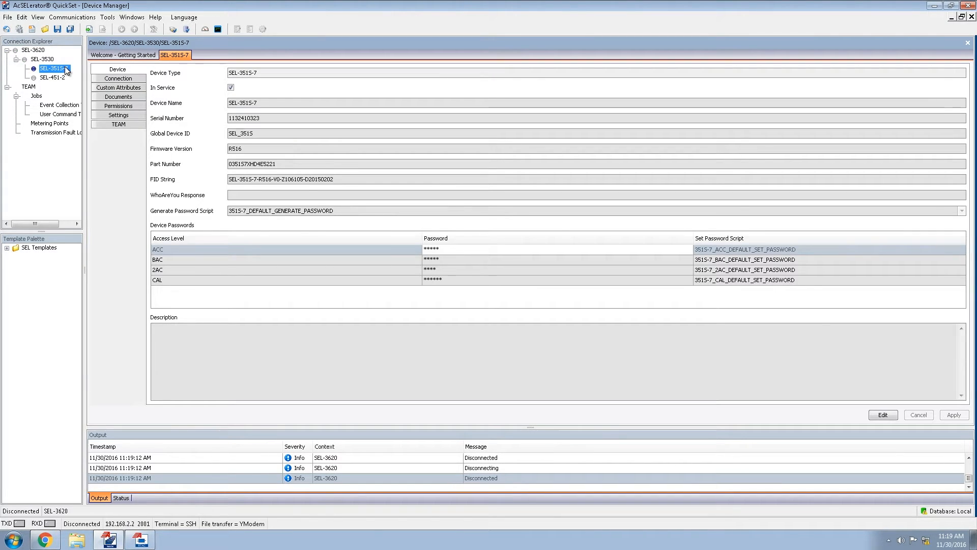
{"action": "right_click", "coordinate": [53, 69]}
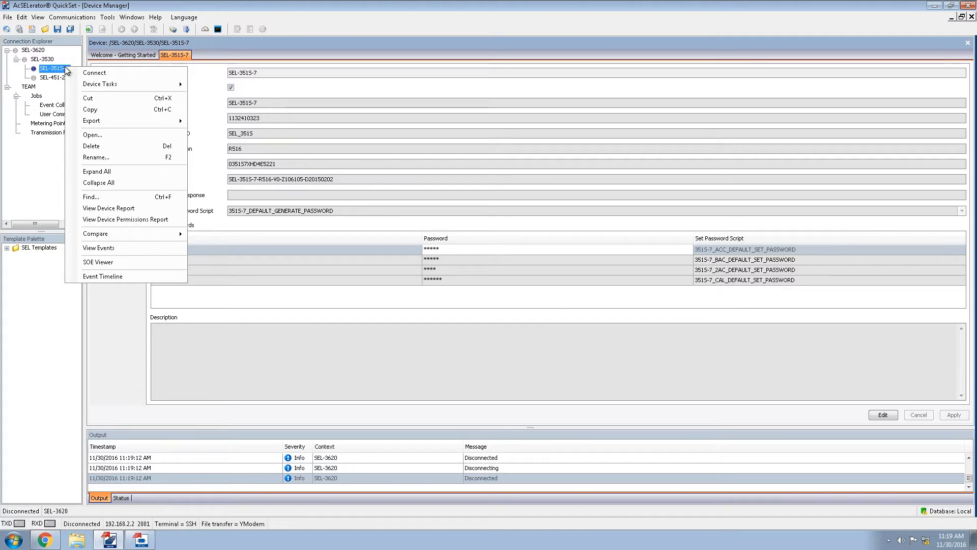
{"action": "mouse_move", "coordinate": [118, 251]}
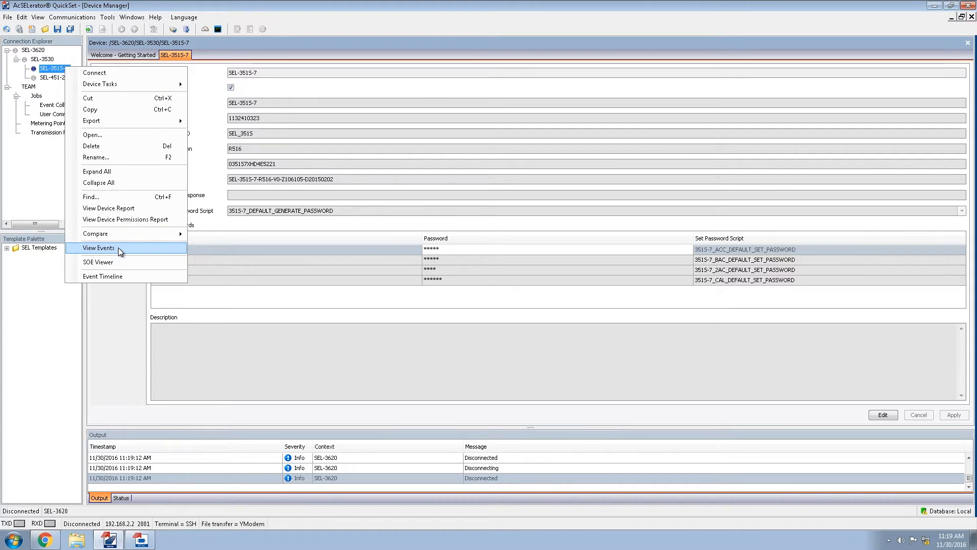
- View the relay's triggered event and waveform, then switch to the SEL-3620 web login in the browser
{"action": "left_click", "coordinate": [99, 248]}
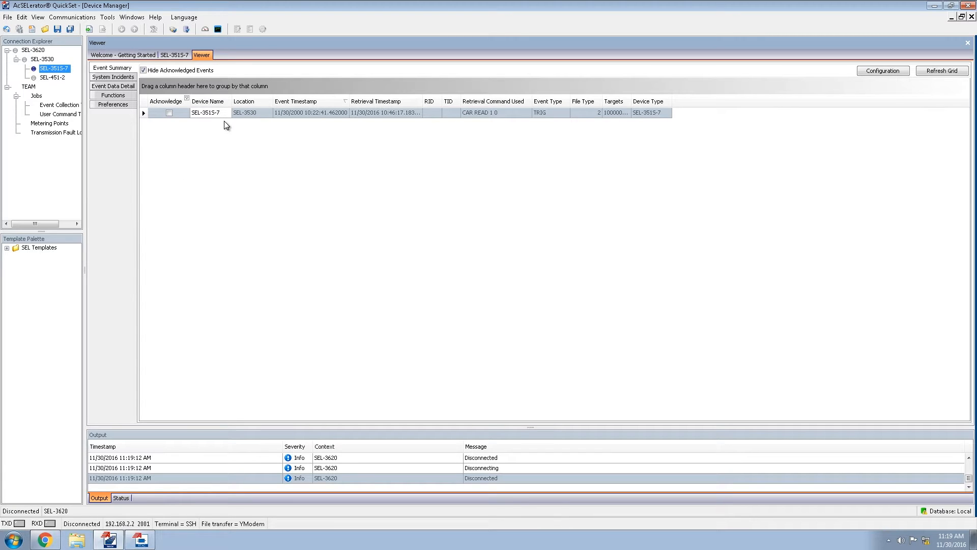
{"action": "mouse_move", "coordinate": [317, 116]}
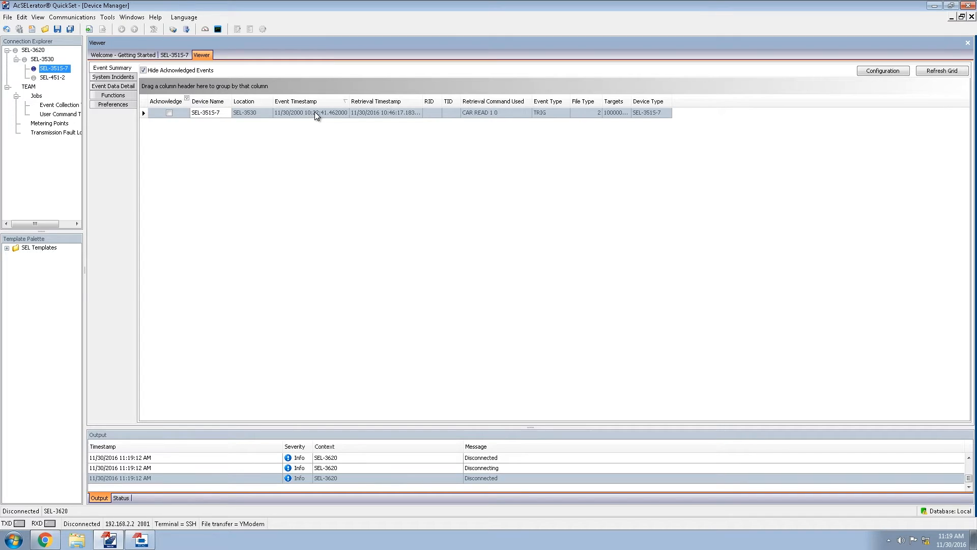
{"action": "double_click", "coordinate": [312, 112]}
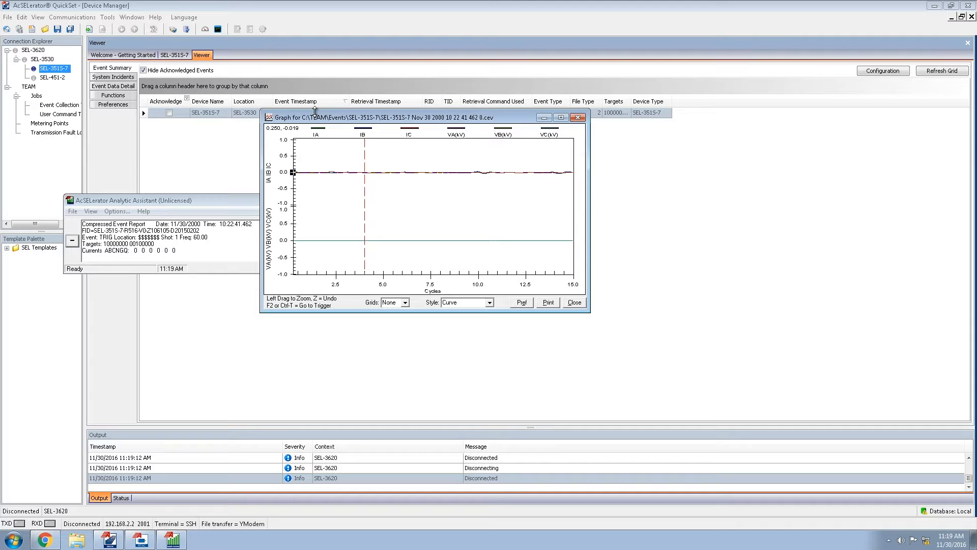
{"action": "mouse_move", "coordinate": [323, 118]}
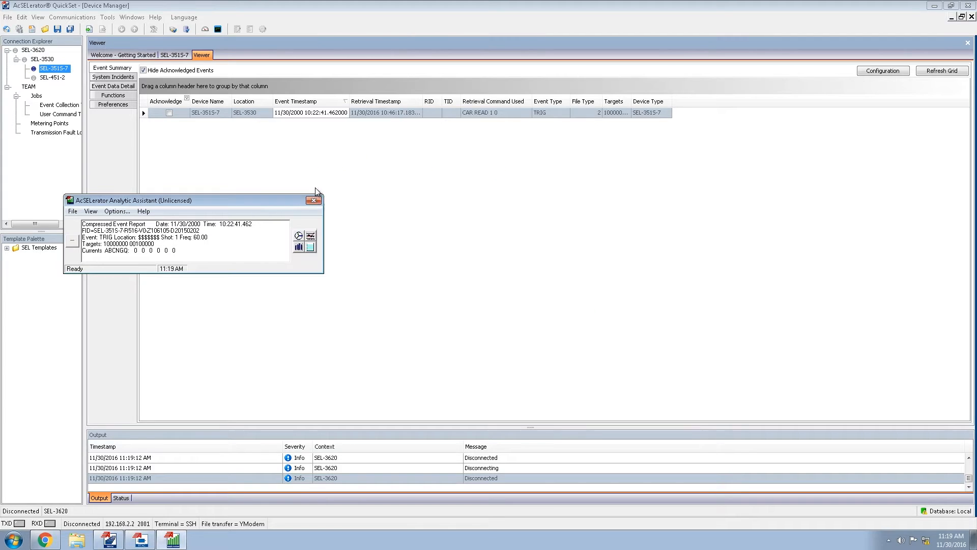
{"action": "left_click", "coordinate": [314, 200]}
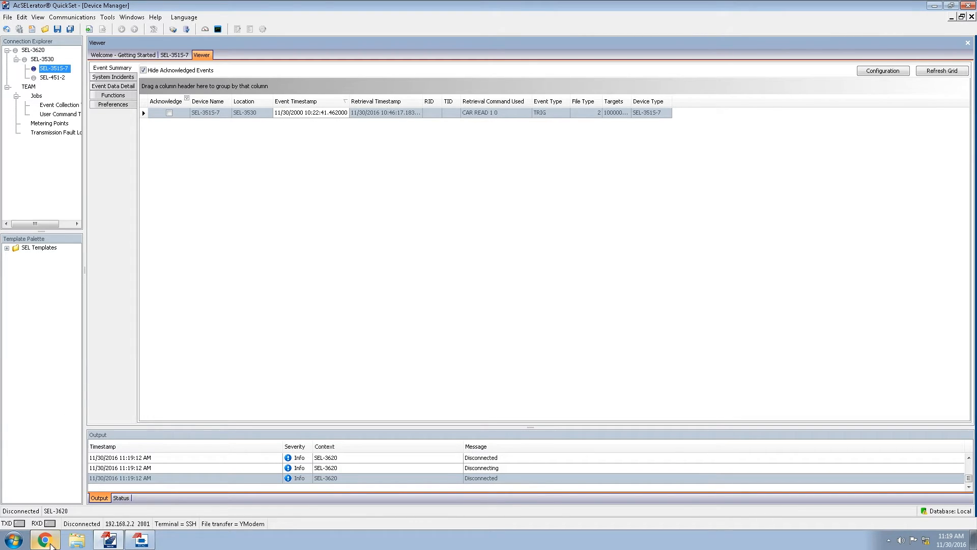
{"action": "left_click", "coordinate": [45, 538]}
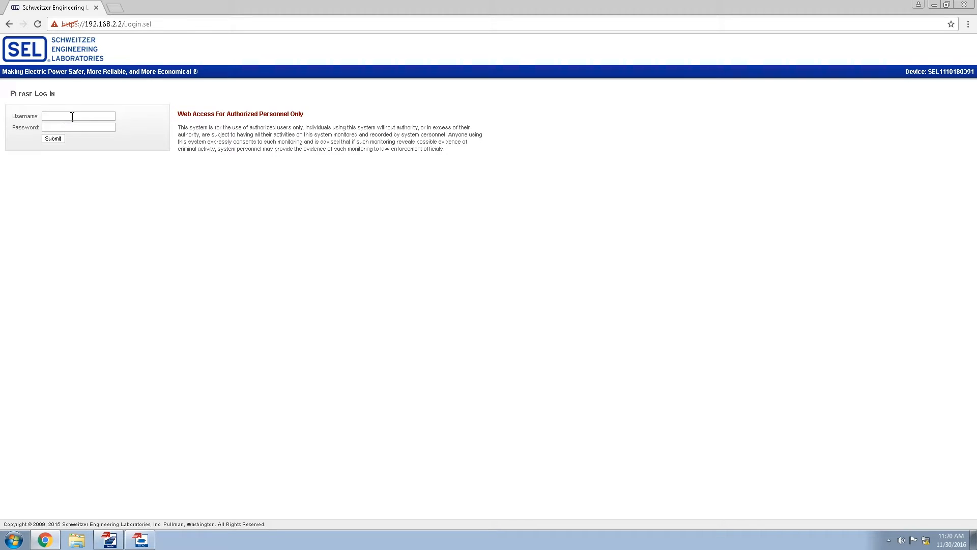
- Log in to the SEL-3620 web interface as admin and go to Password Management
{"action": "type", "text": "a"}
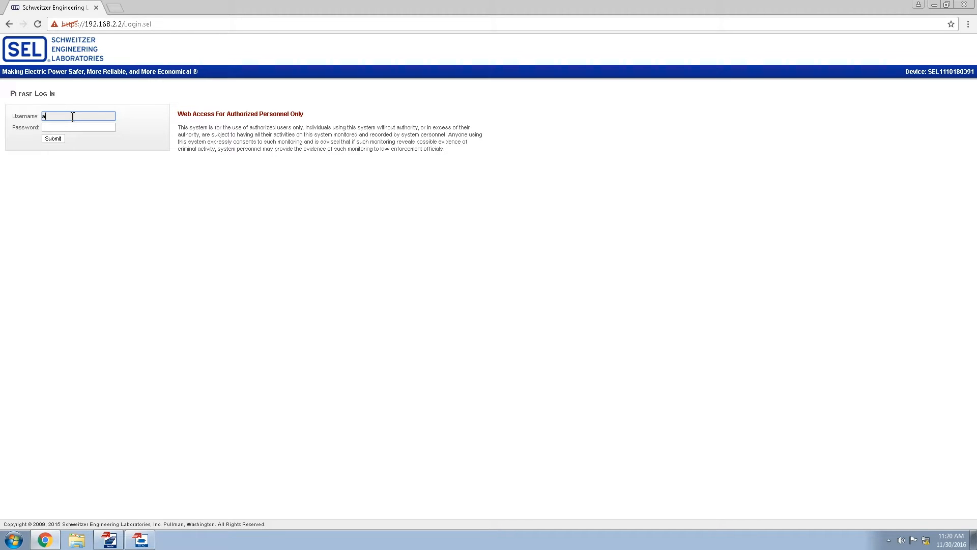
{"action": "type", "text": "admin"}
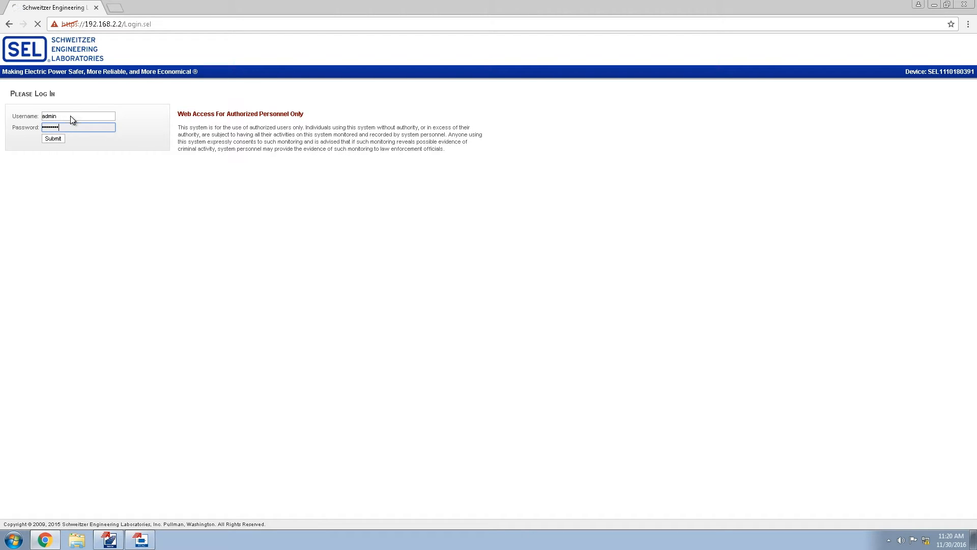
{"action": "left_click", "coordinate": [53, 138]}
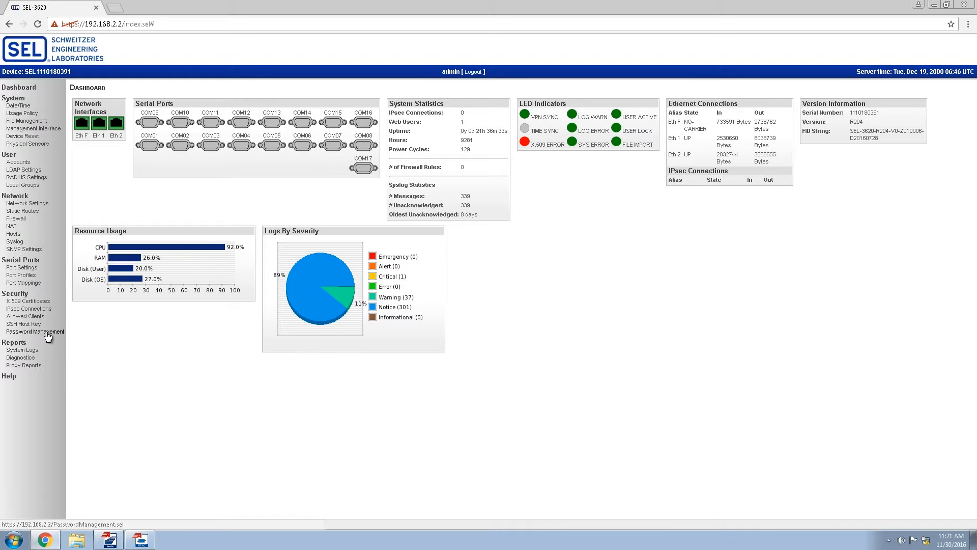
{"action": "left_click", "coordinate": [35, 330]}
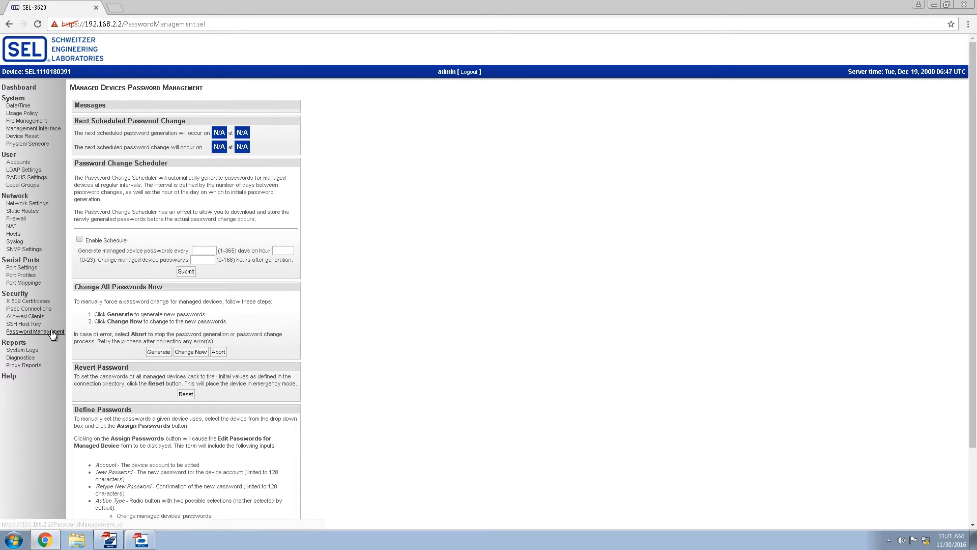
{"action": "mouse_move", "coordinate": [138, 237]}
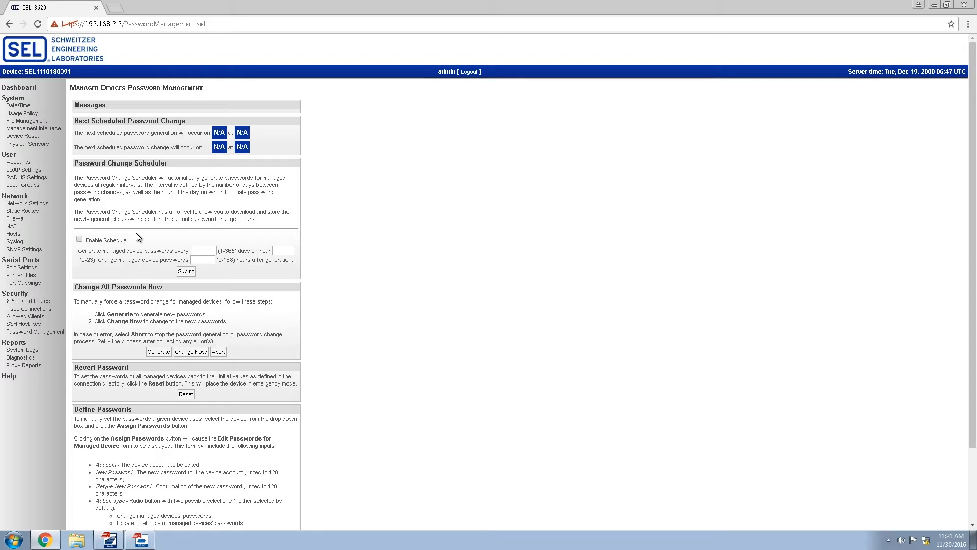
- Generate new passwords for all managed devices under Change All Passwords Now
{"action": "scroll", "scroll_direction": "down", "scroll_amount": 3}
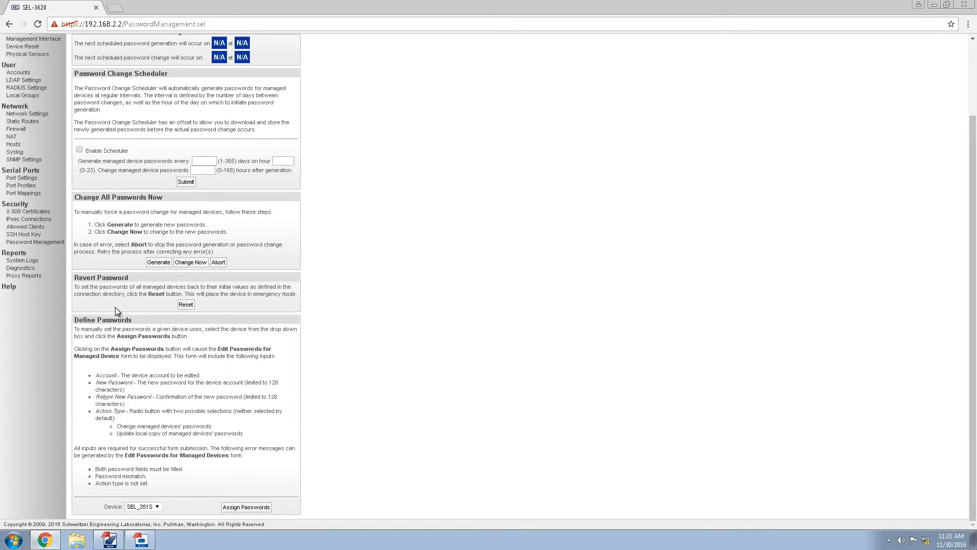
{"action": "mouse_move", "coordinate": [157, 378]}
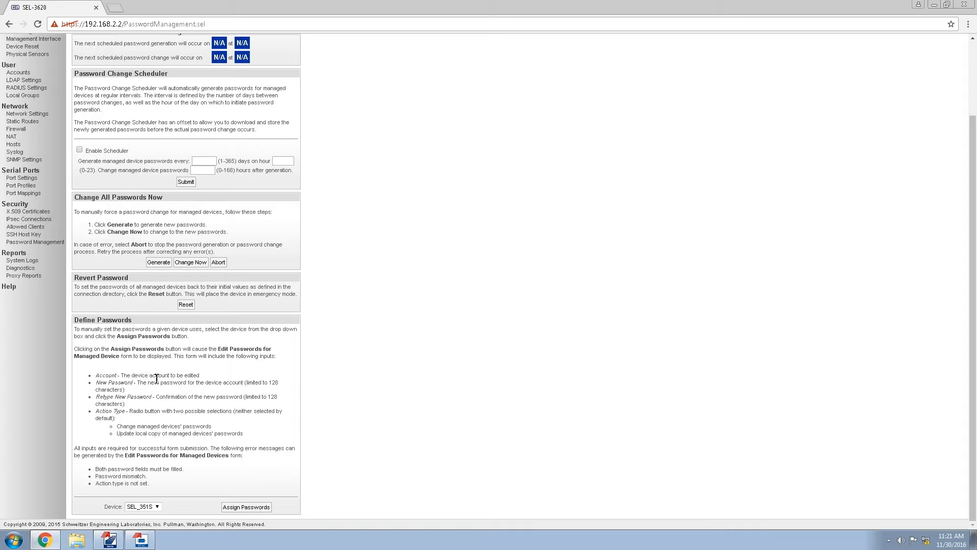
{"action": "left_click", "coordinate": [159, 262]}
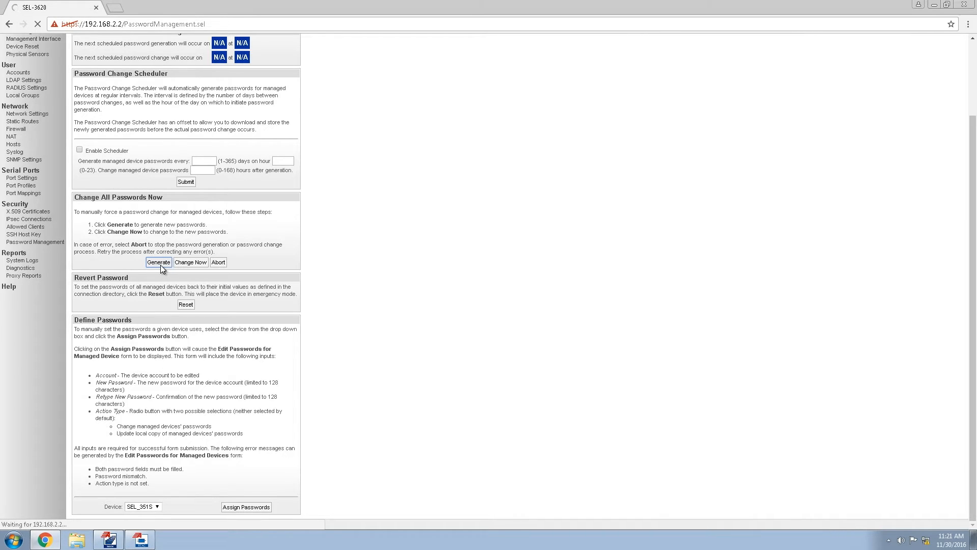
{"action": "left_click", "coordinate": [159, 262]}
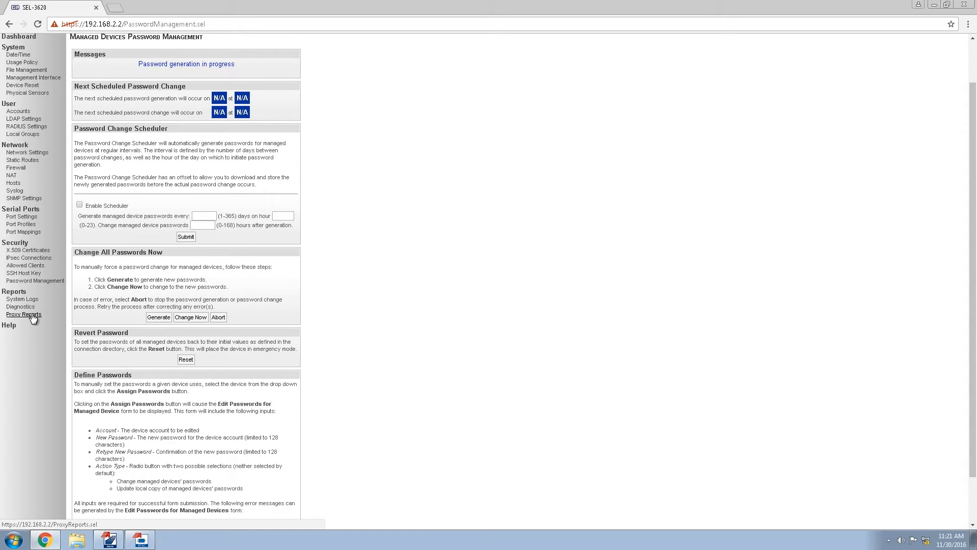
- Generate a Commands and Devices proxy report for 10/10/1000–10/10/3000 and download its PDF
{"action": "left_click", "coordinate": [23, 314]}
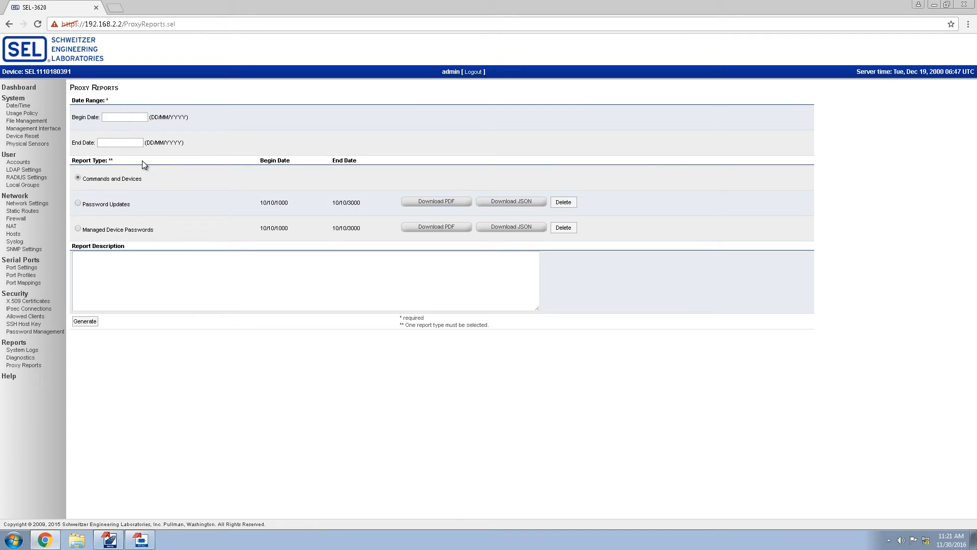
{"action": "left_click", "coordinate": [124, 116]}
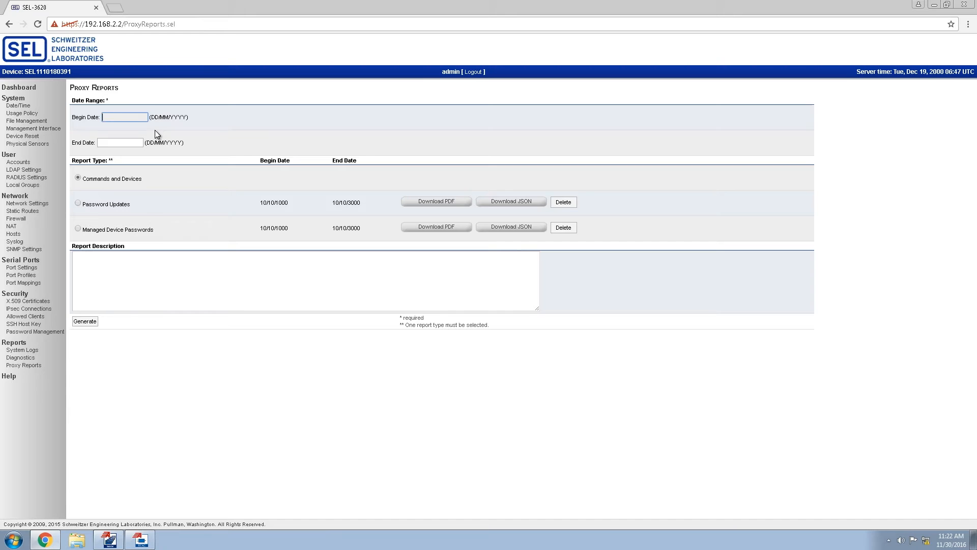
{"action": "mouse_move", "coordinate": [79, 235]}
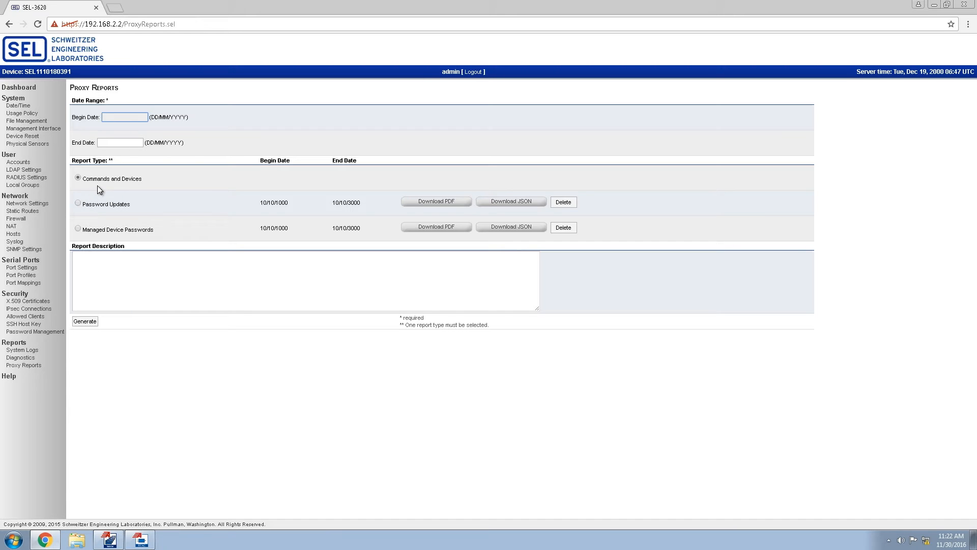
{"action": "mouse_move", "coordinate": [110, 171]}
{"action": "type", "text": "10"}
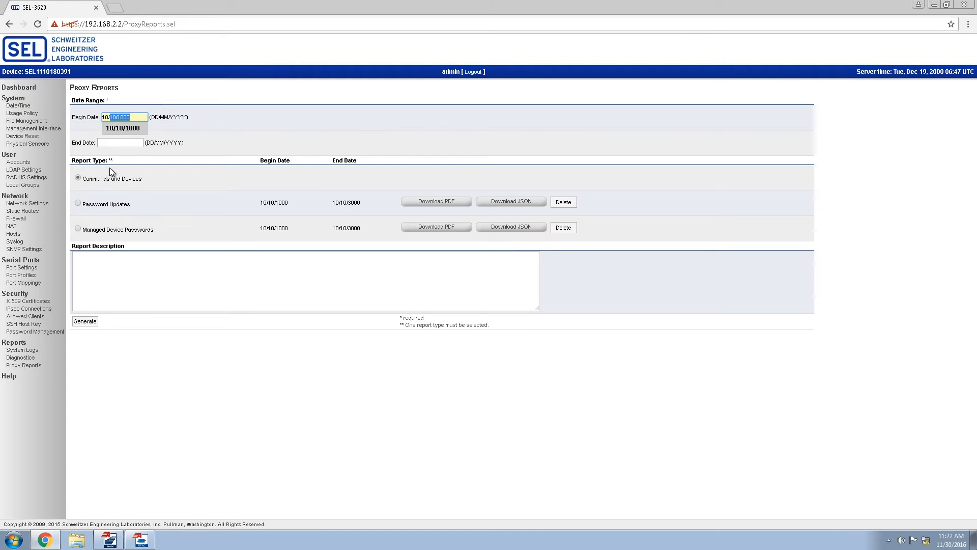
{"action": "left_click", "coordinate": [123, 128]}
{"action": "type", "text": "10"}
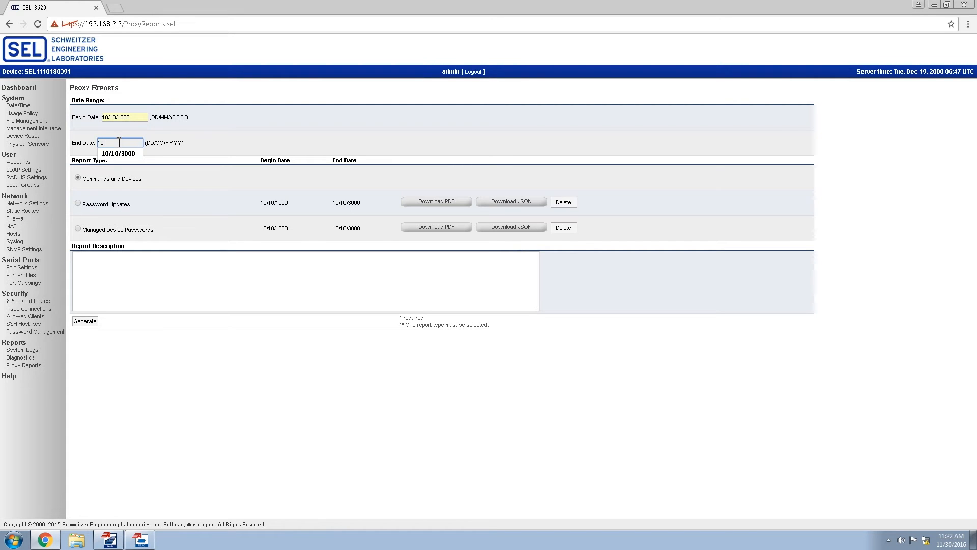
{"action": "left_click", "coordinate": [118, 154]}
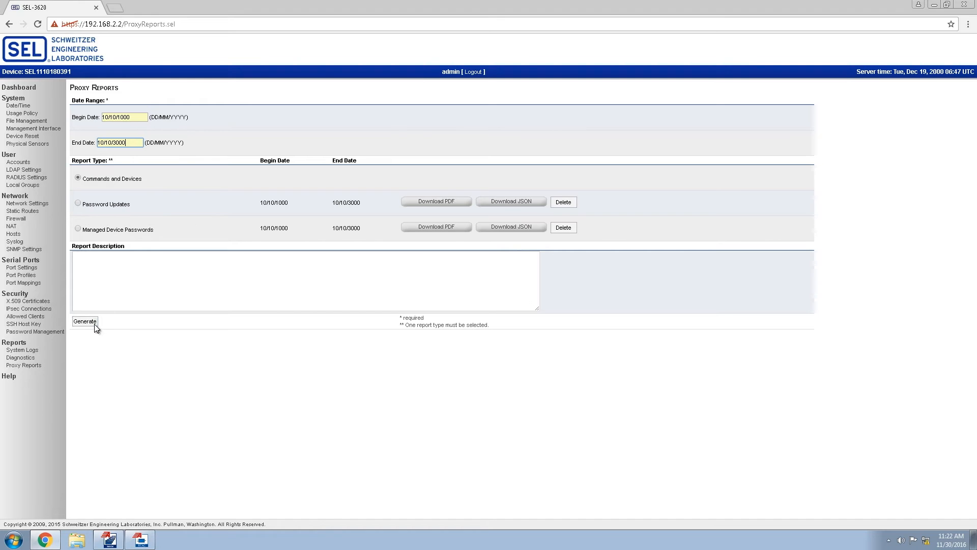
{"action": "left_click", "coordinate": [85, 321]}
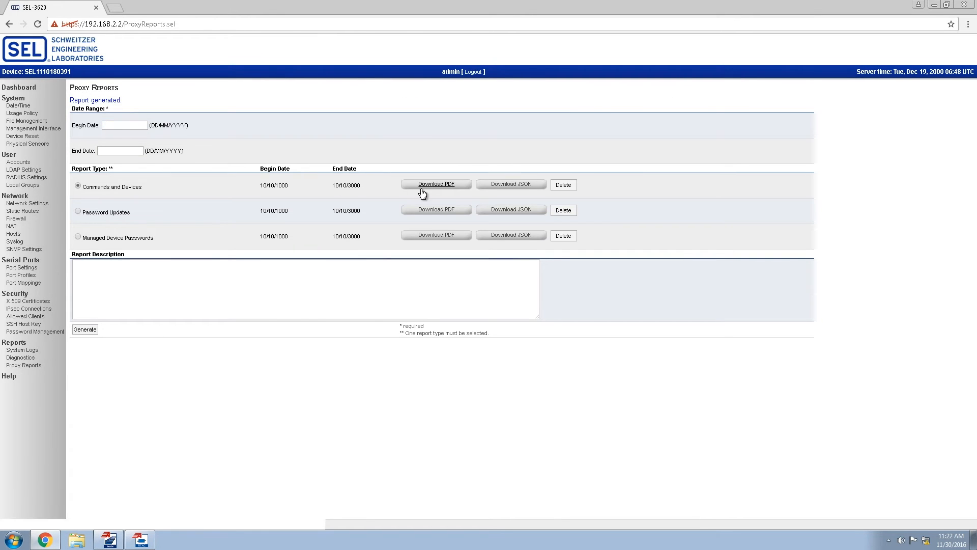
{"action": "left_click", "coordinate": [435, 183]}
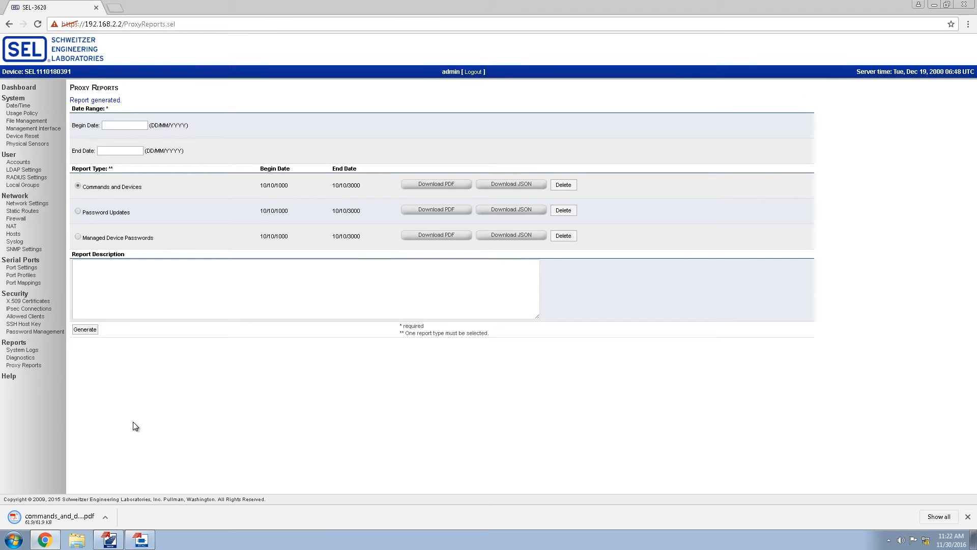
- Review the downloaded commands_and_devices.pdf table of contents and SEL_351S-1 command log
{"action": "left_click", "coordinate": [59, 516]}
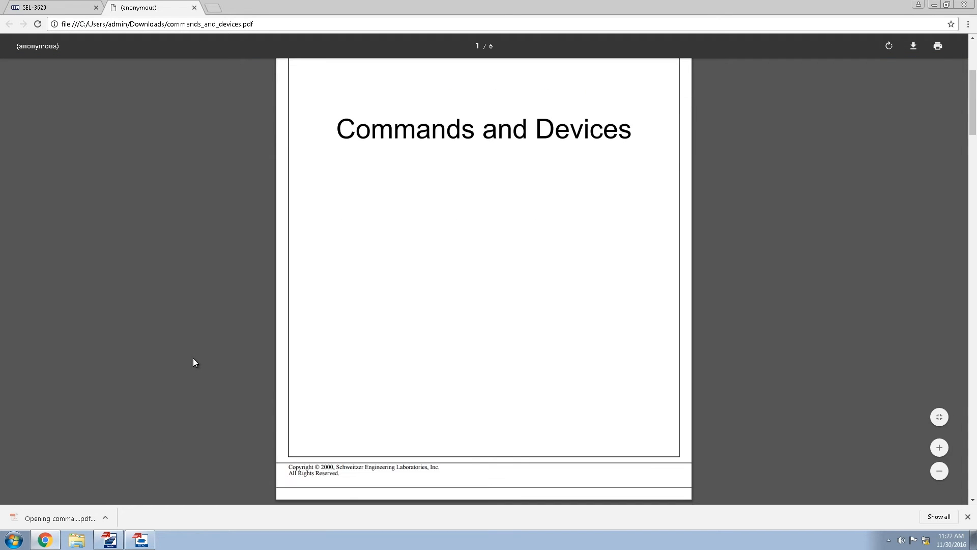
{"action": "scroll", "scroll_direction": "down", "scroll_amount": 3}
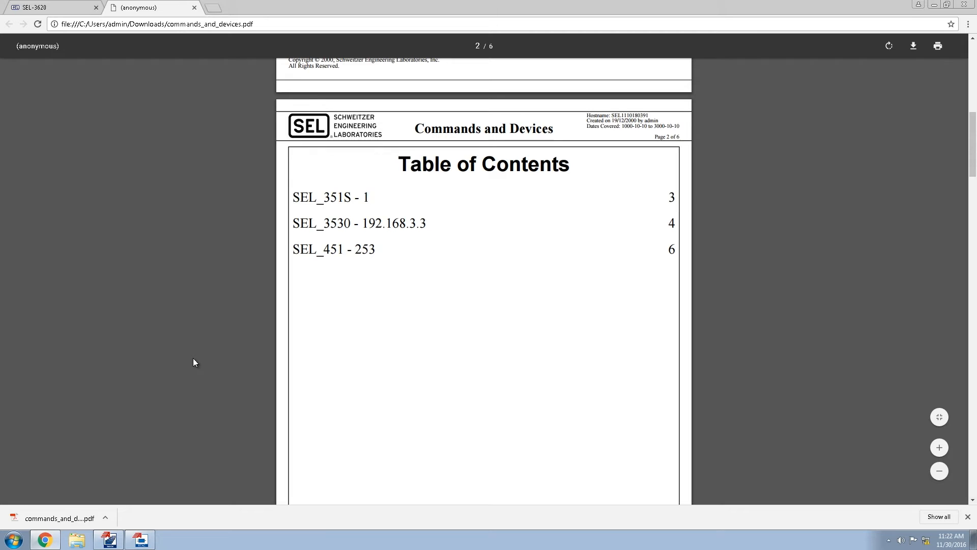
{"action": "scroll", "scroll_direction": "up", "scroll_amount": 3}
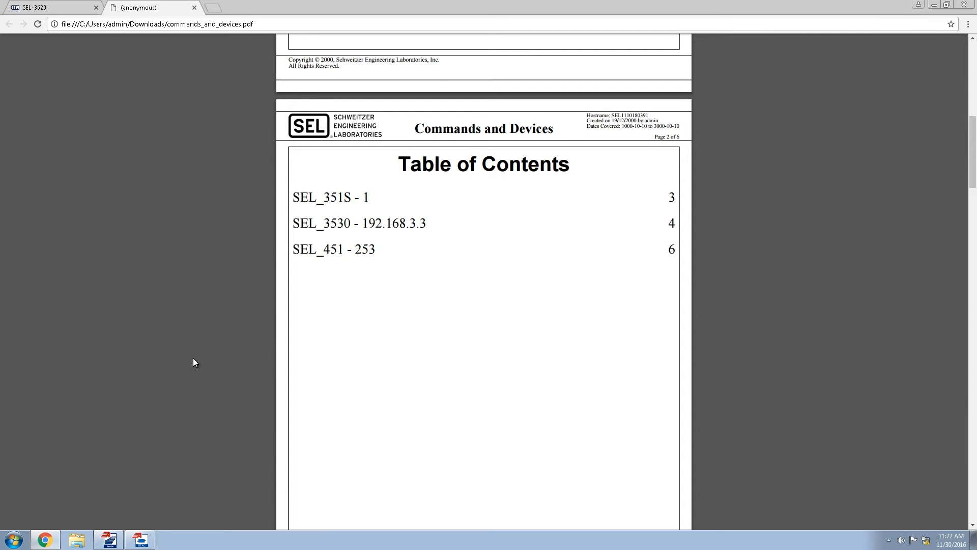
{"action": "scroll", "scroll_direction": "down", "scroll_amount": 3}
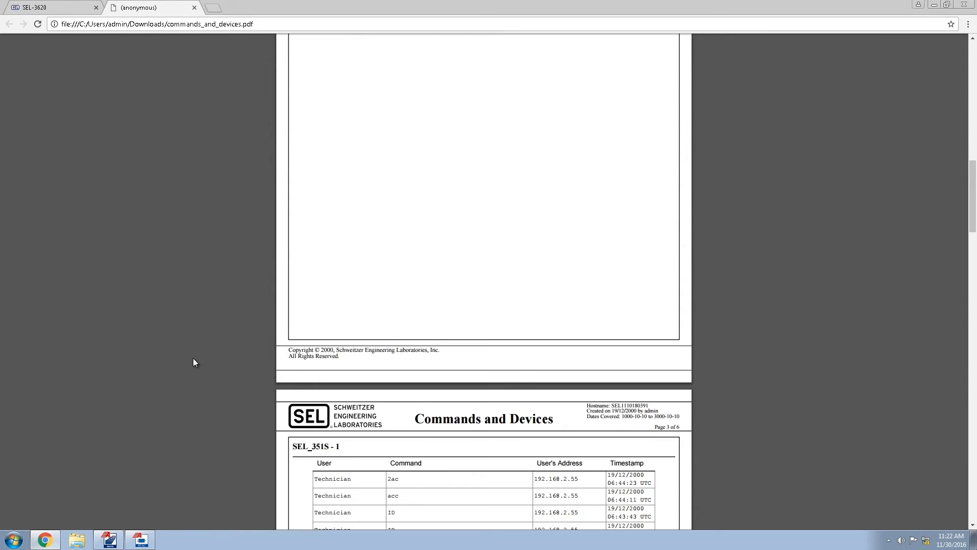
{"action": "scroll", "scroll_direction": "down", "scroll_amount": 3}
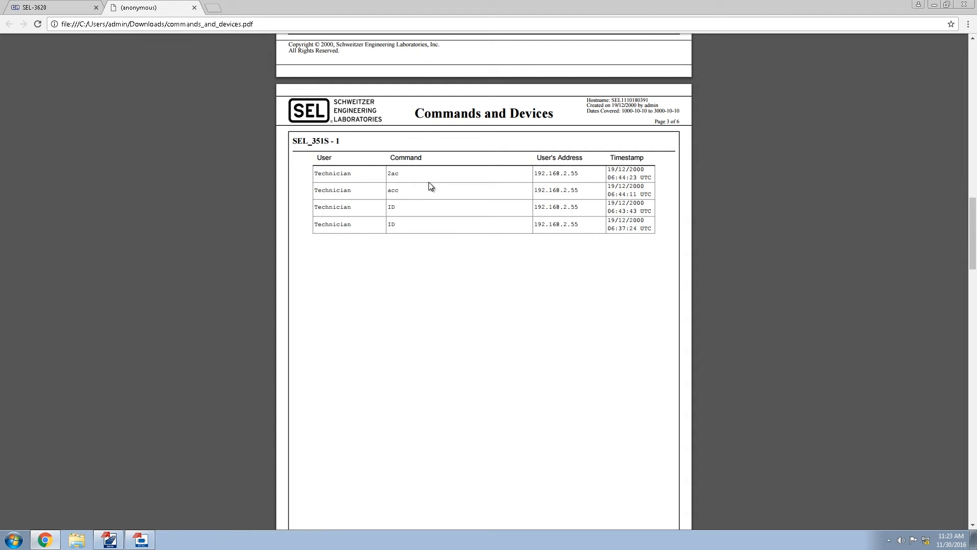
{"action": "mouse_move", "coordinate": [259, 89]}
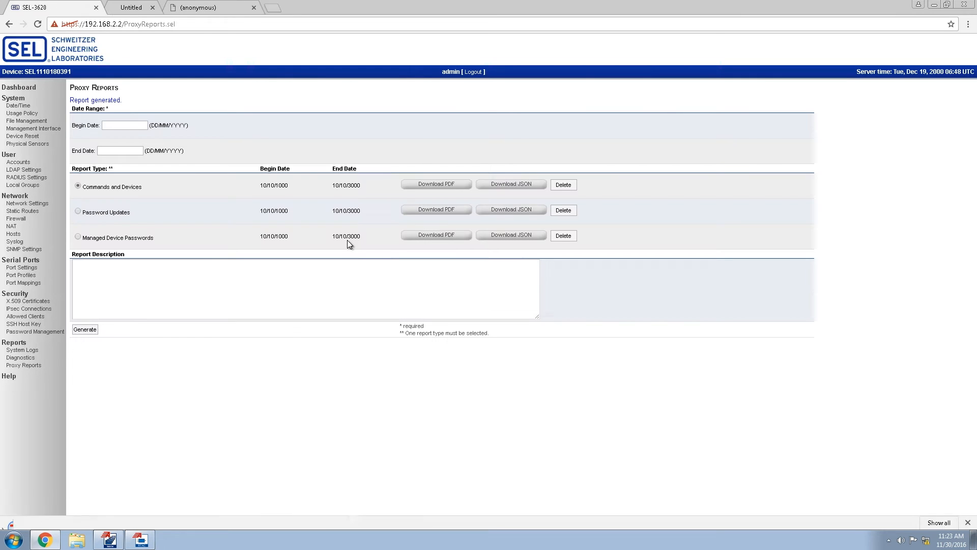
- Review the Managed Device Passwords PDF's current and proposed passwords, then return to Proxy Reports
{"action": "left_click", "coordinate": [435, 235]}
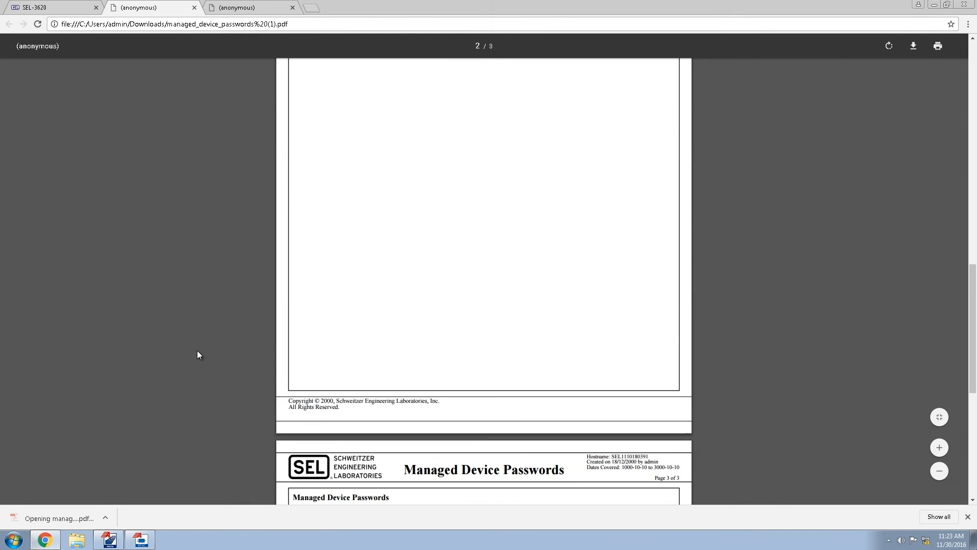
{"action": "scroll", "scroll_direction": "down", "scroll_amount": 3}
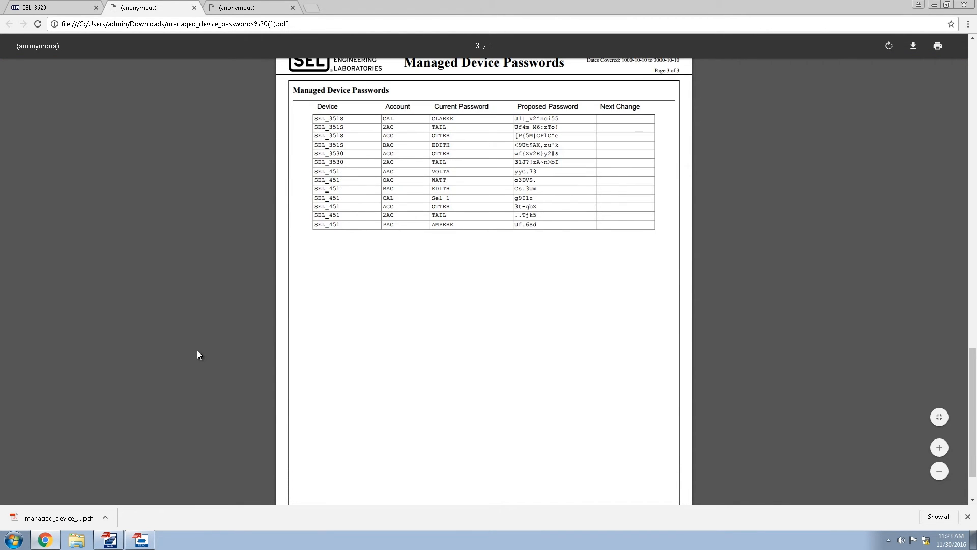
{"action": "scroll", "scroll_direction": "up", "scroll_amount": 3}
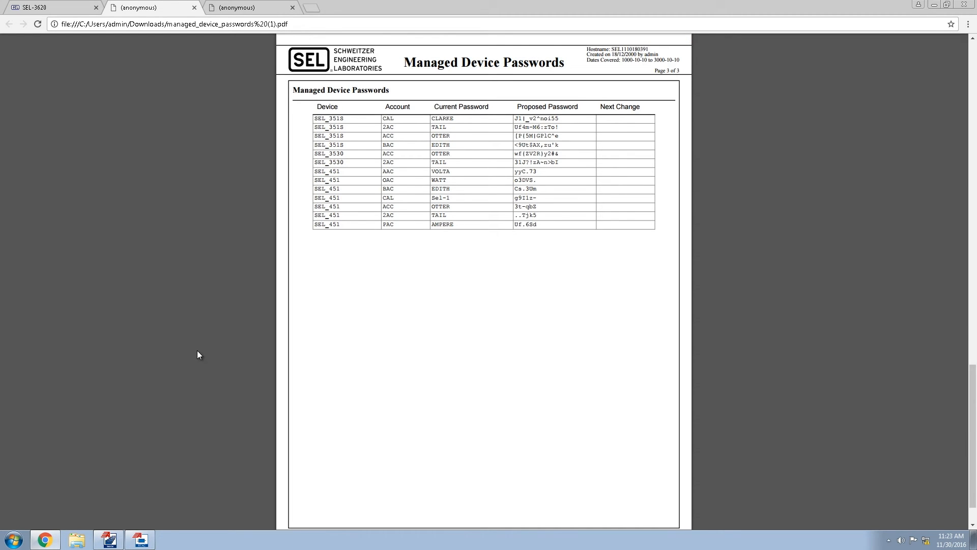
{"action": "left_click", "coordinate": [37, 7]}
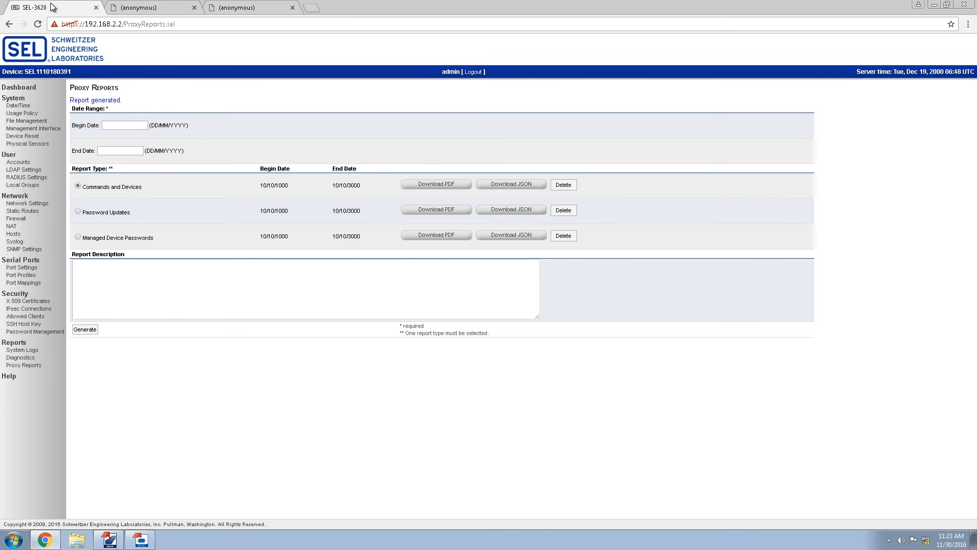
- Show the User Accounts page listing the single enabled admin account
{"action": "left_click", "coordinate": [24, 282]}
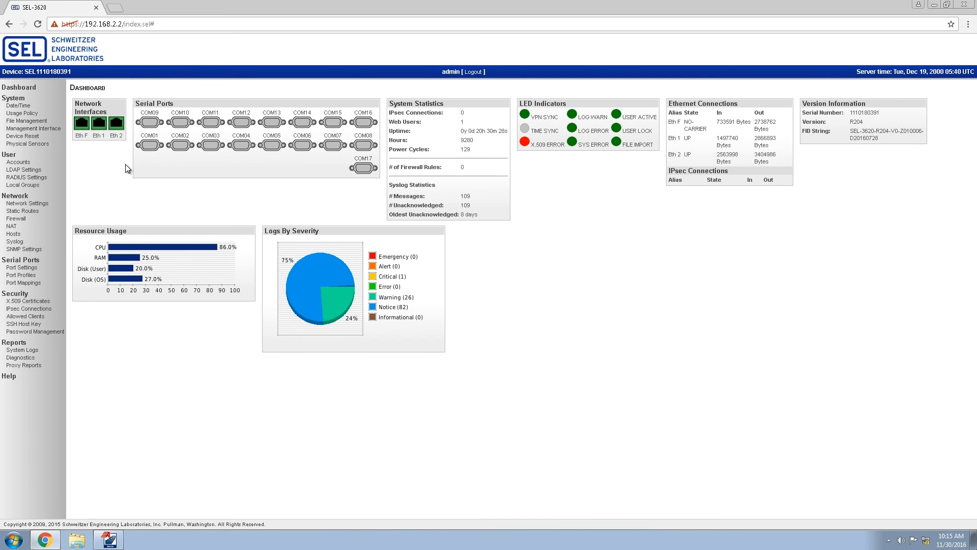
{"action": "left_click", "coordinate": [17, 161]}
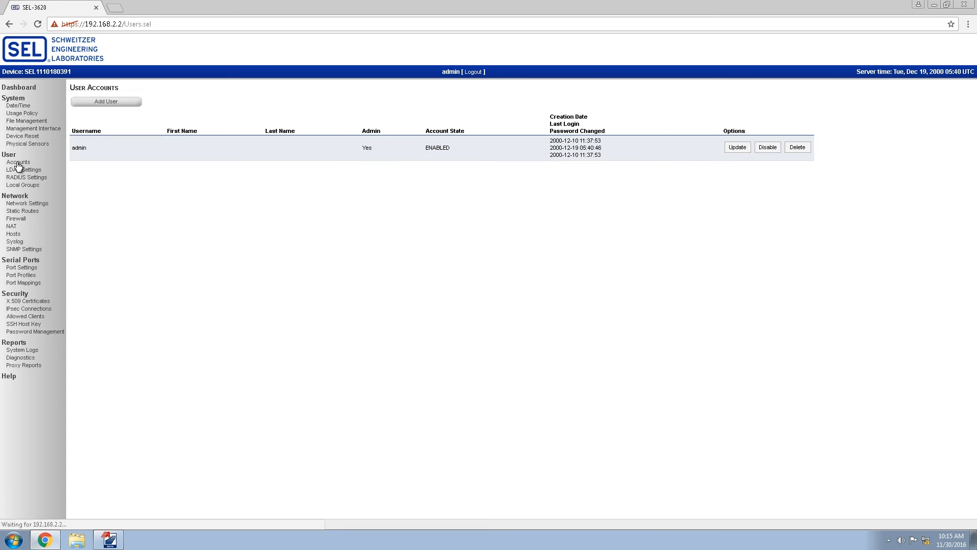